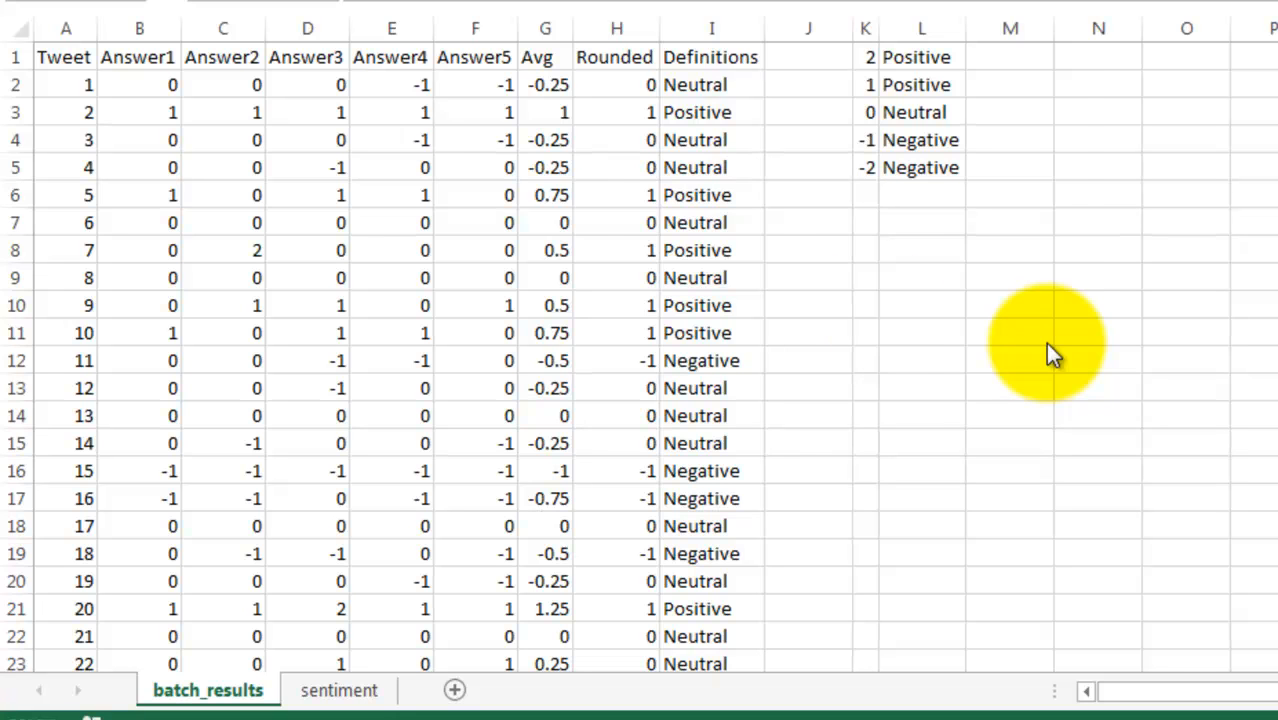
pyautogui.moveTo(630, 140)
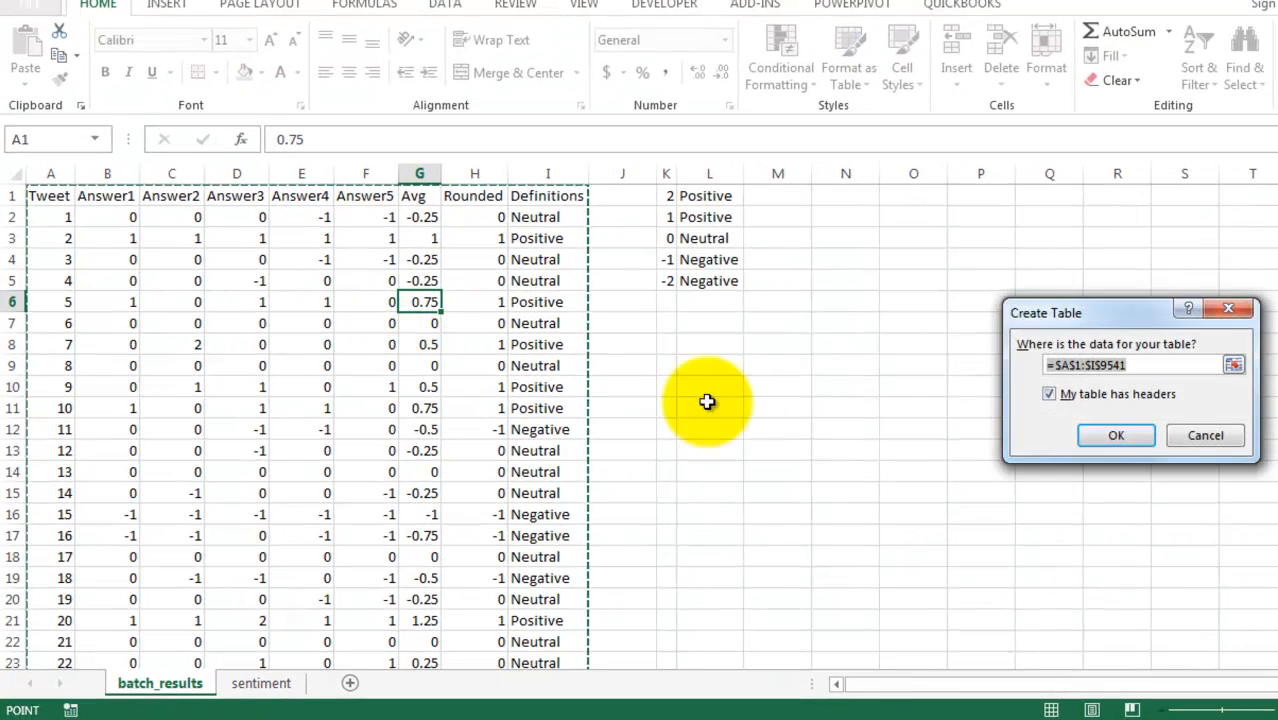
# Format the batch_results data as a table with headers and banded rows.
pyautogui.click(1116, 436)
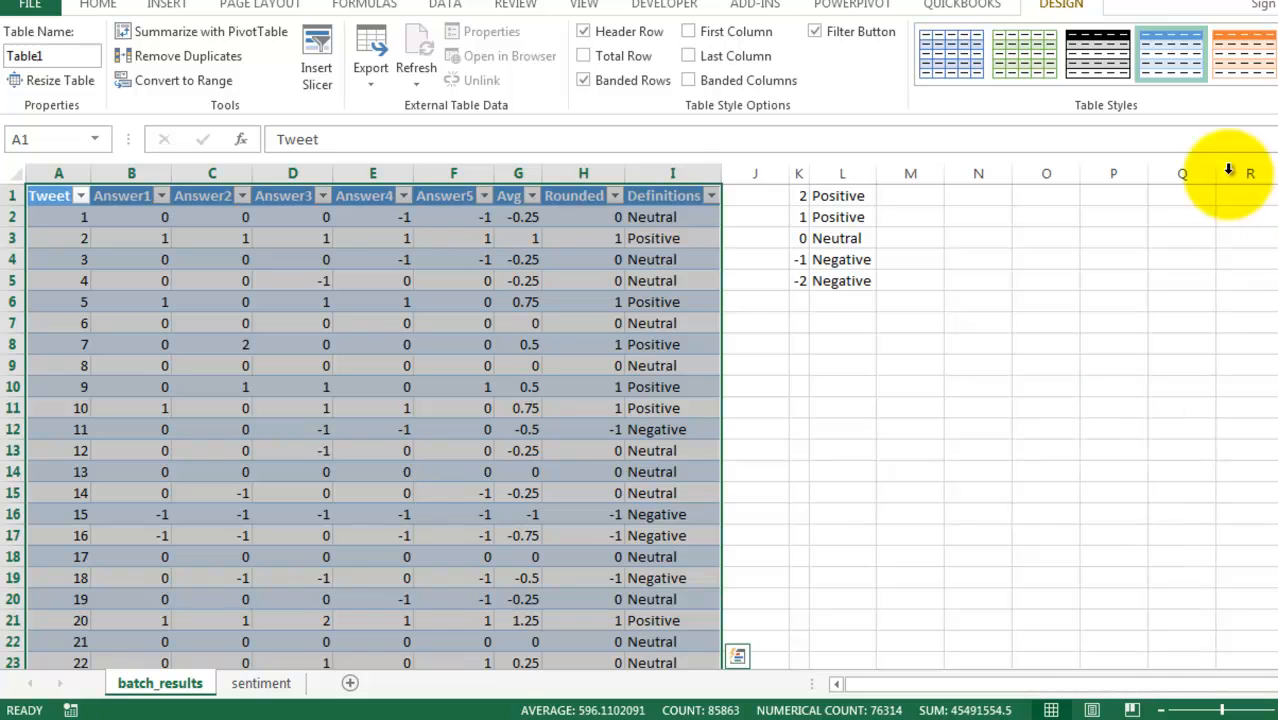
pyautogui.click(1114, 300)
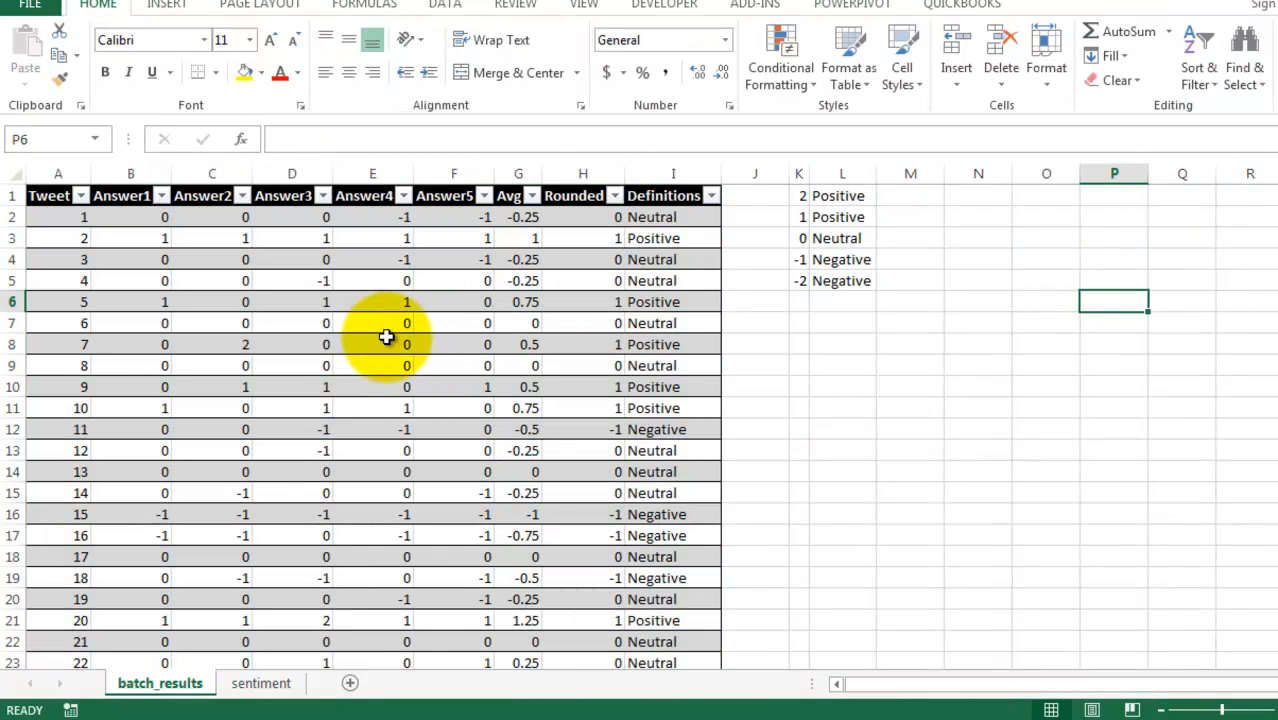
pyautogui.moveTo(398, 324)
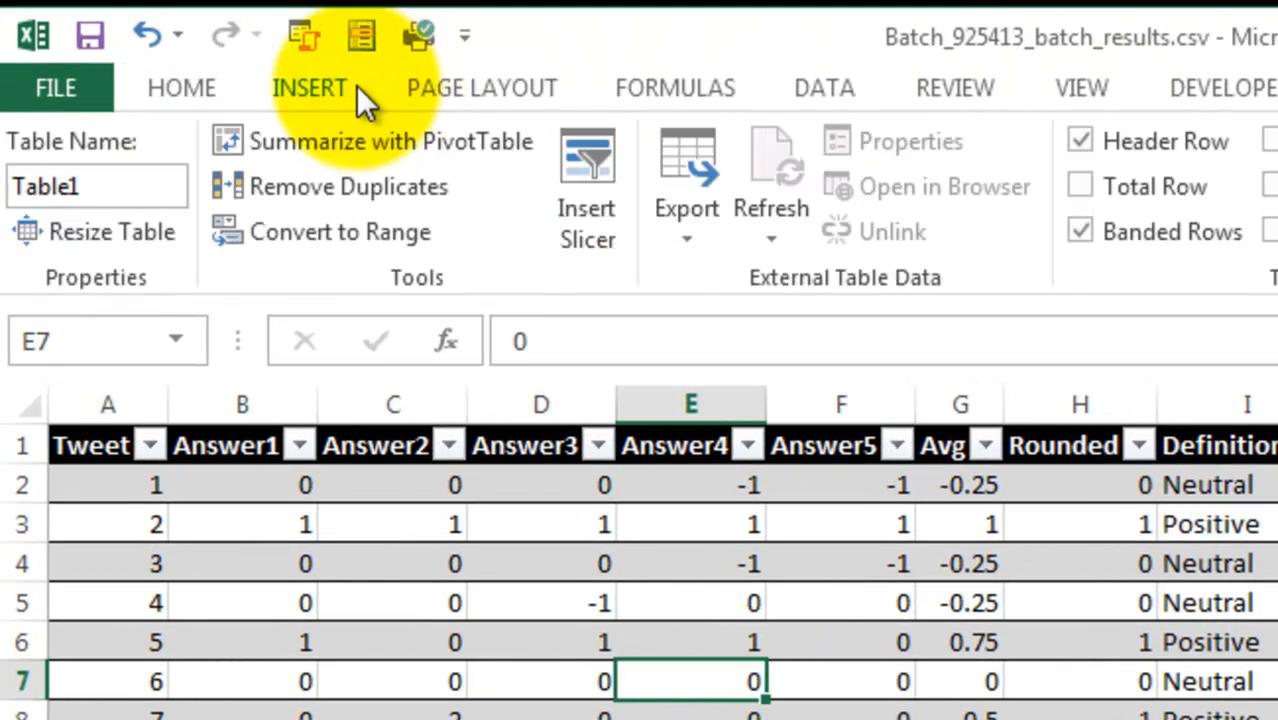
# Insert a pivot table from Table1 onto the existing sentiment sheet at cell A3.
pyautogui.click(310, 88)
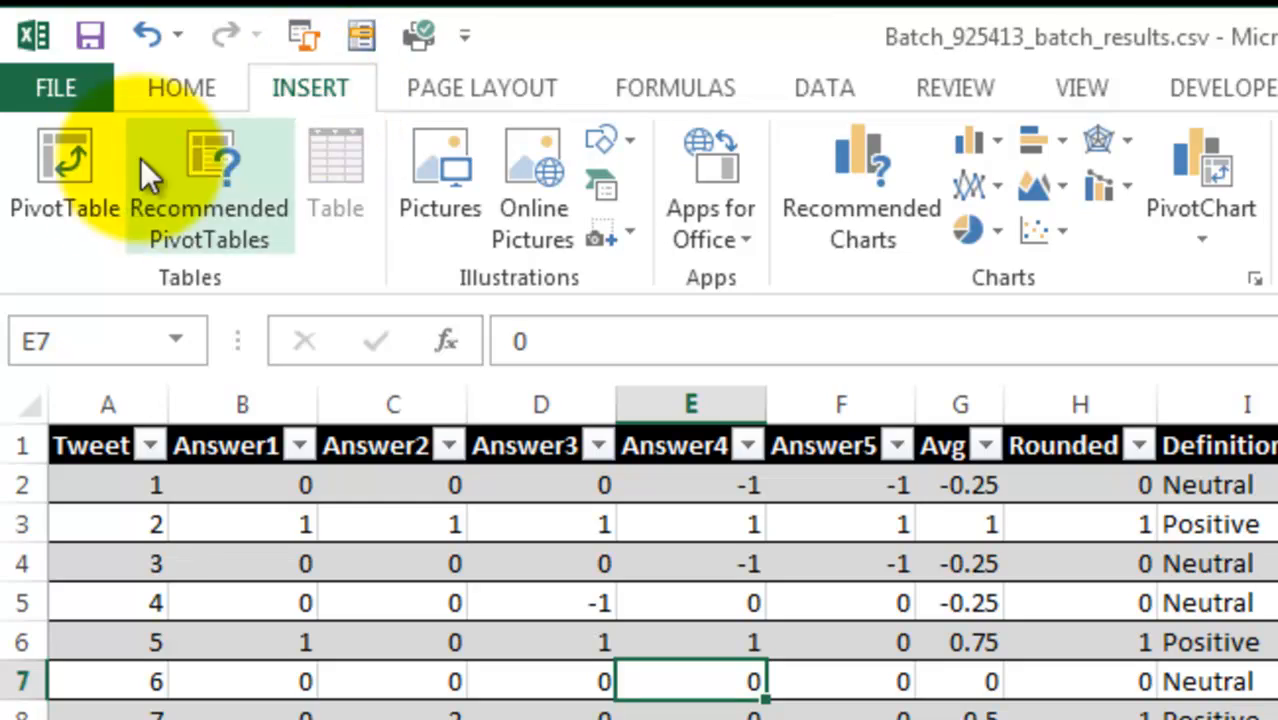
pyautogui.click(62, 176)
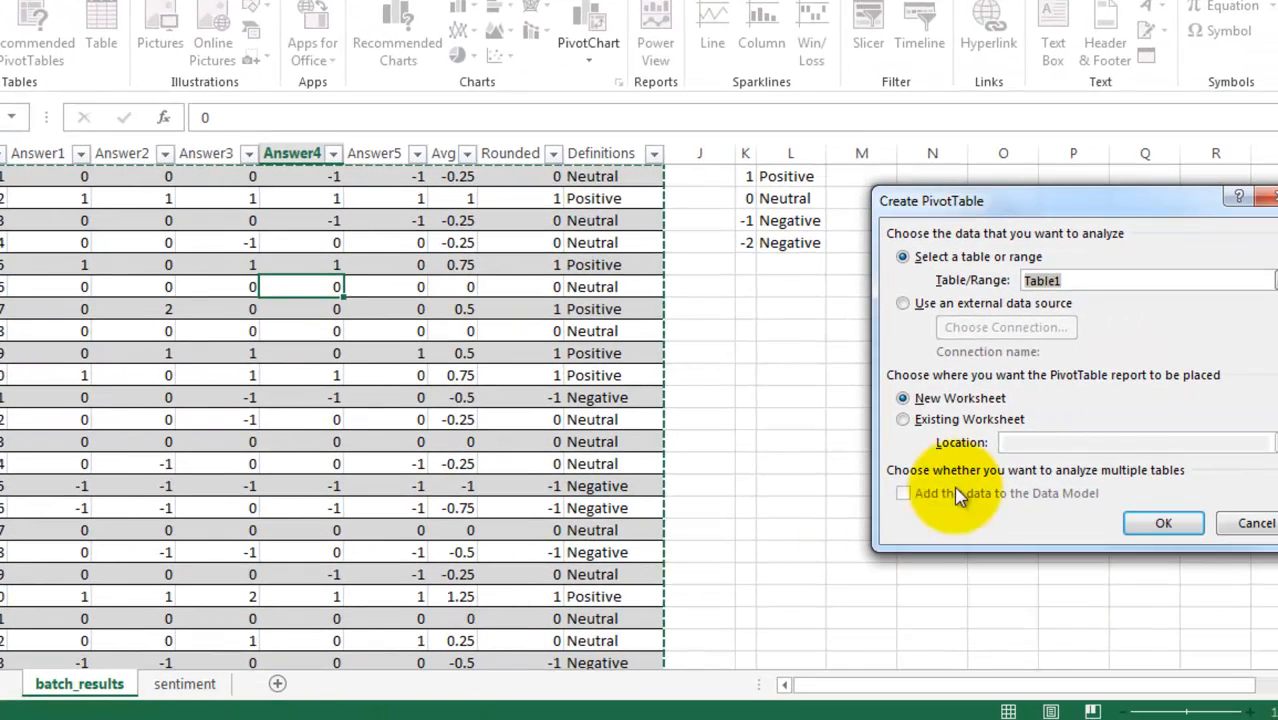
pyautogui.click(904, 420)
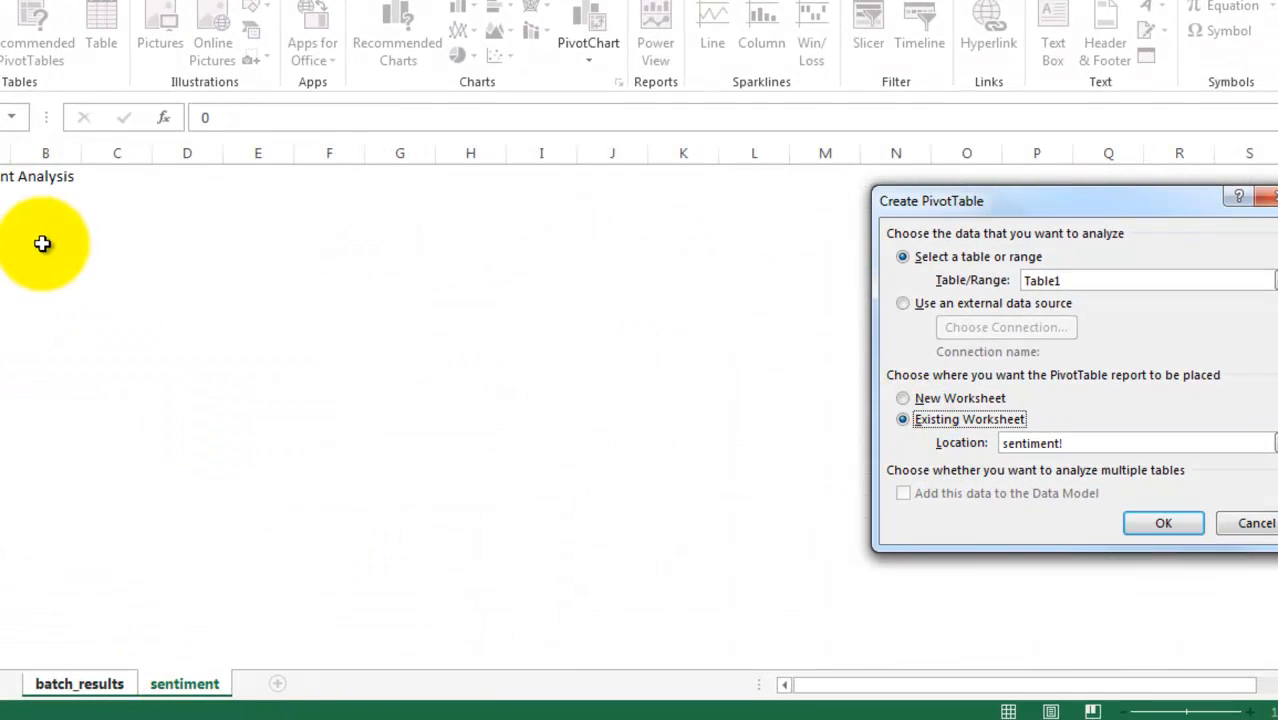
pyautogui.click(10, 220)
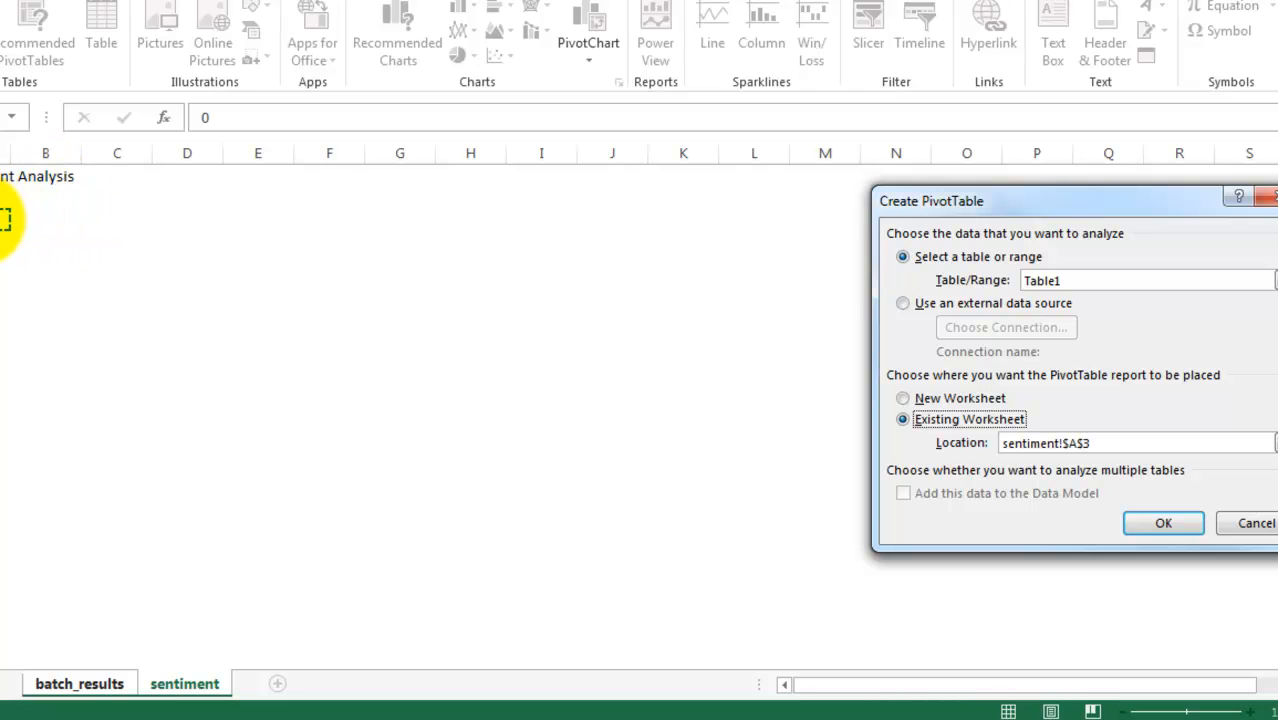
pyautogui.click(1164, 524)
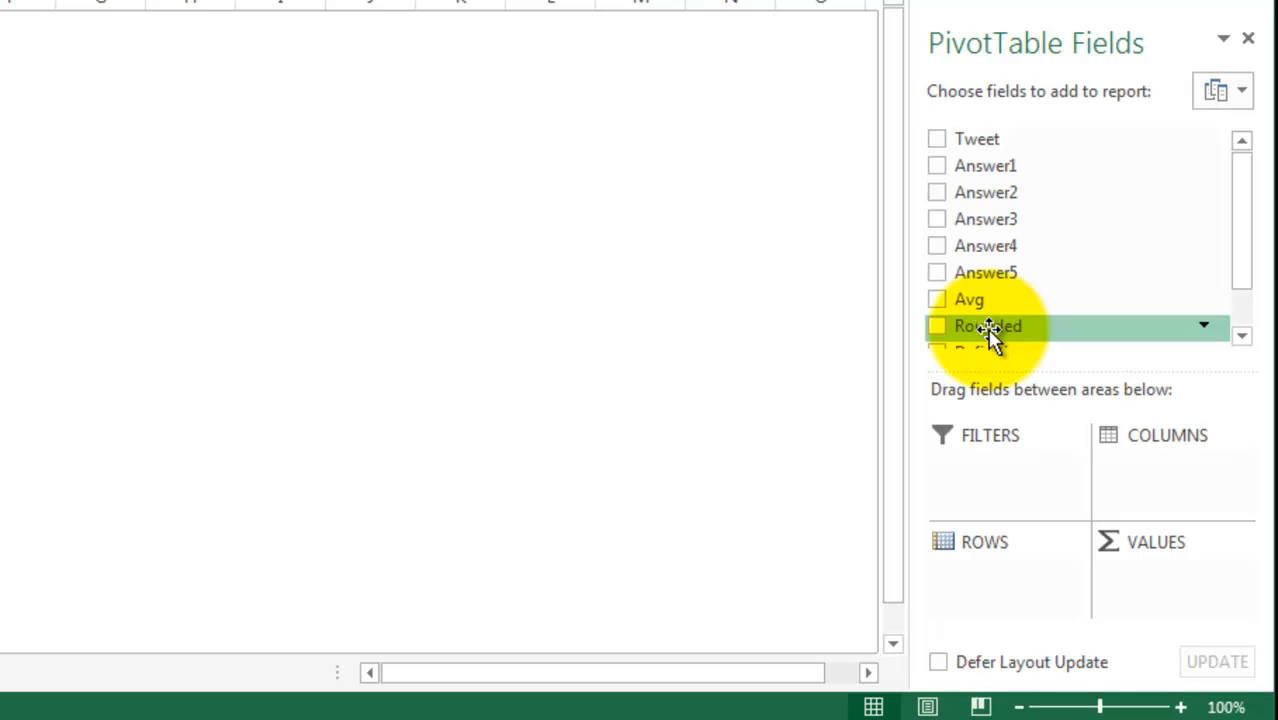
# Add the Rounded field and summarise it by Count, giving counts for scores -2 to 2.
pyautogui.click(936, 324)
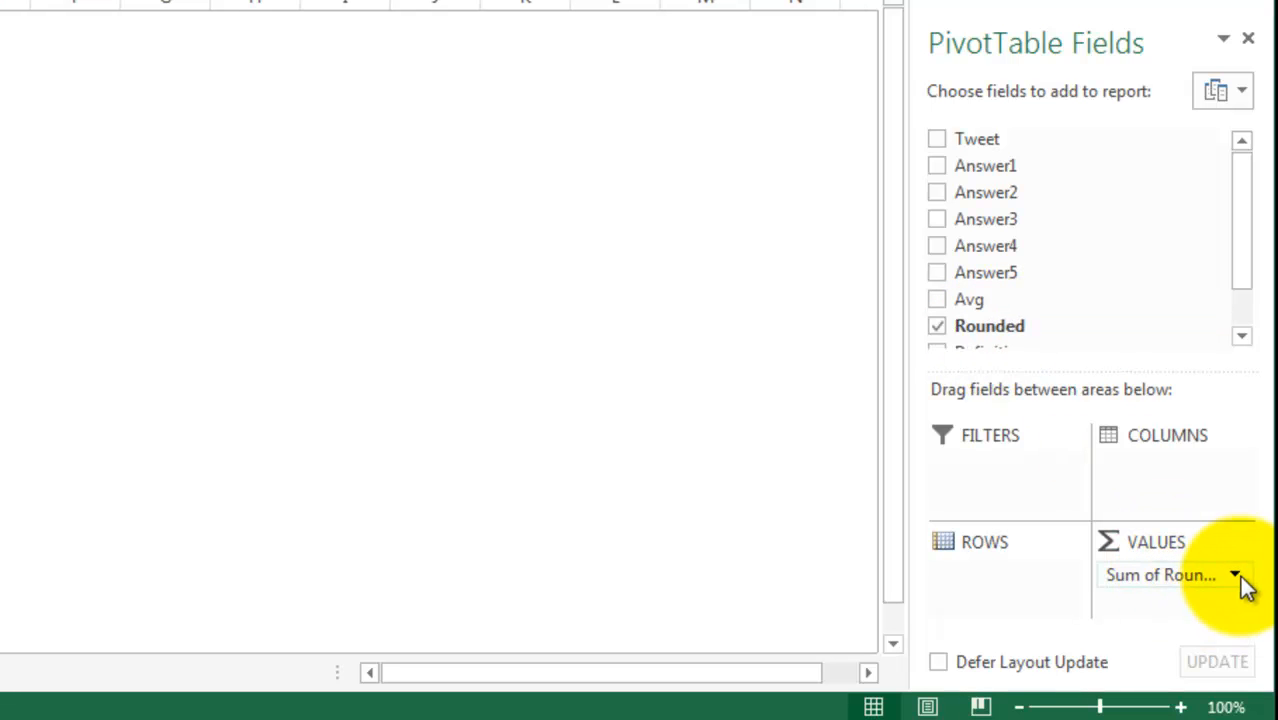
pyautogui.click(1236, 574)
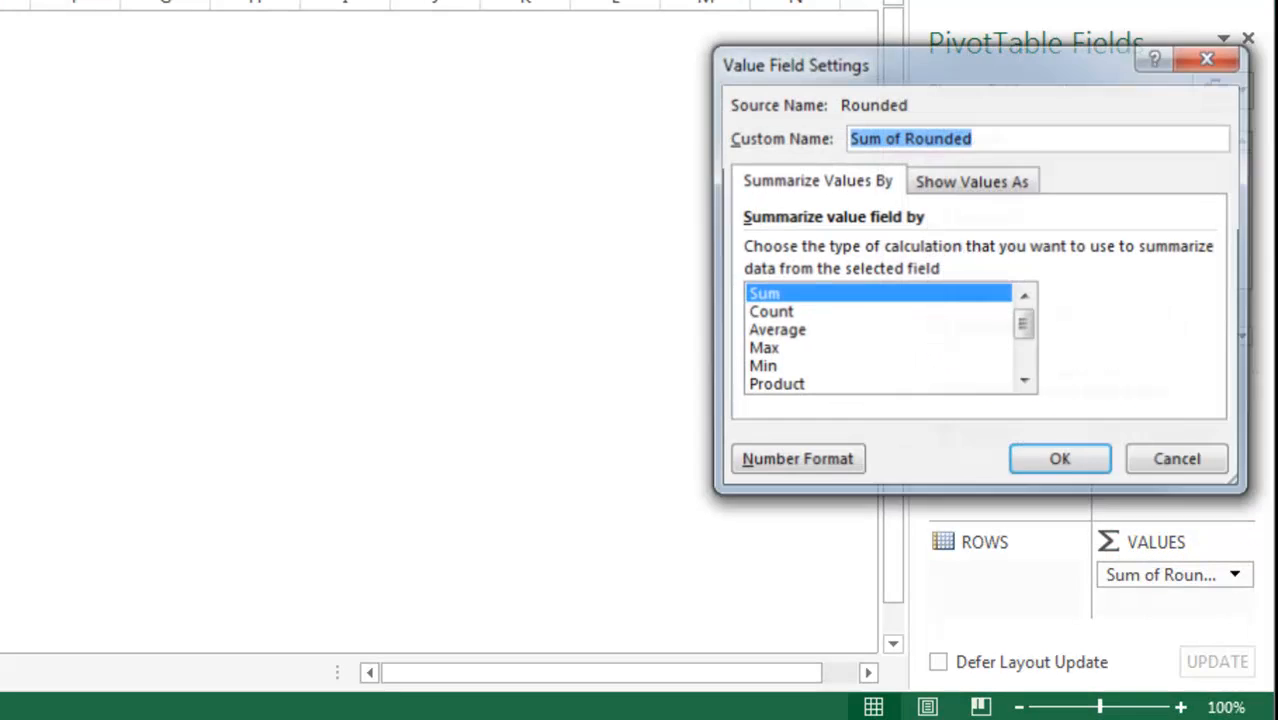
pyautogui.click(772, 312)
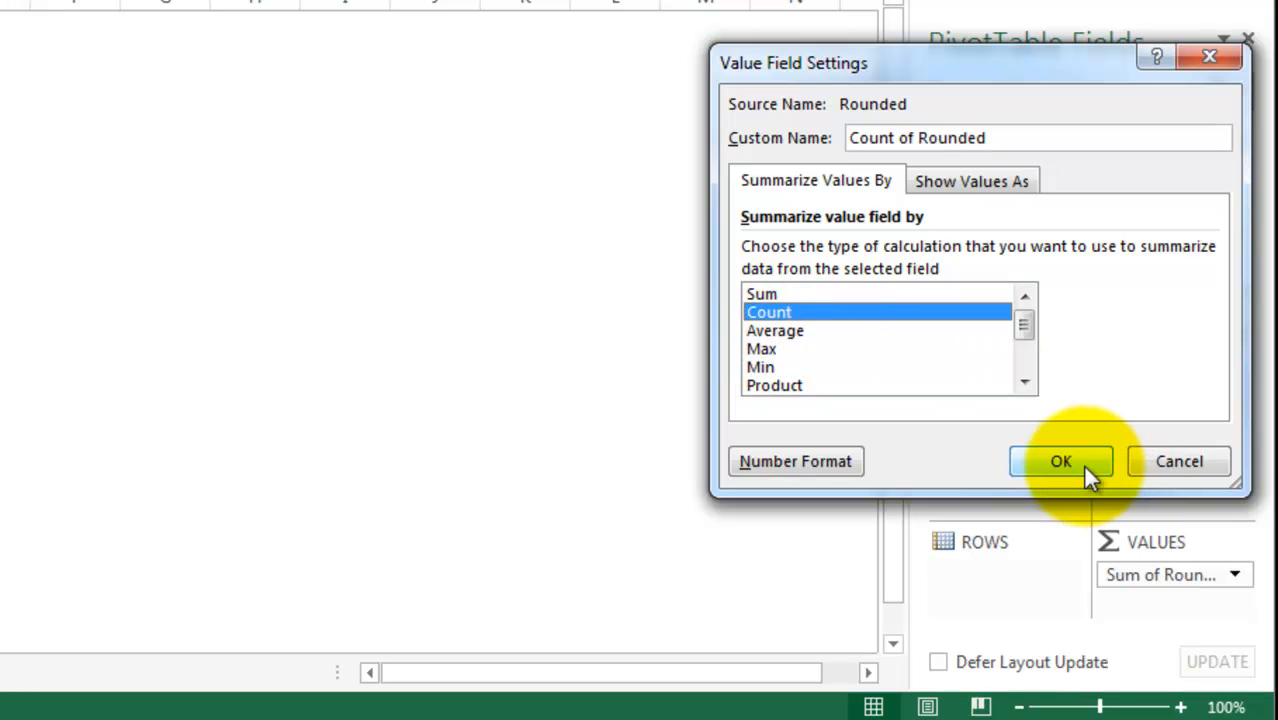
pyautogui.click(1060, 460)
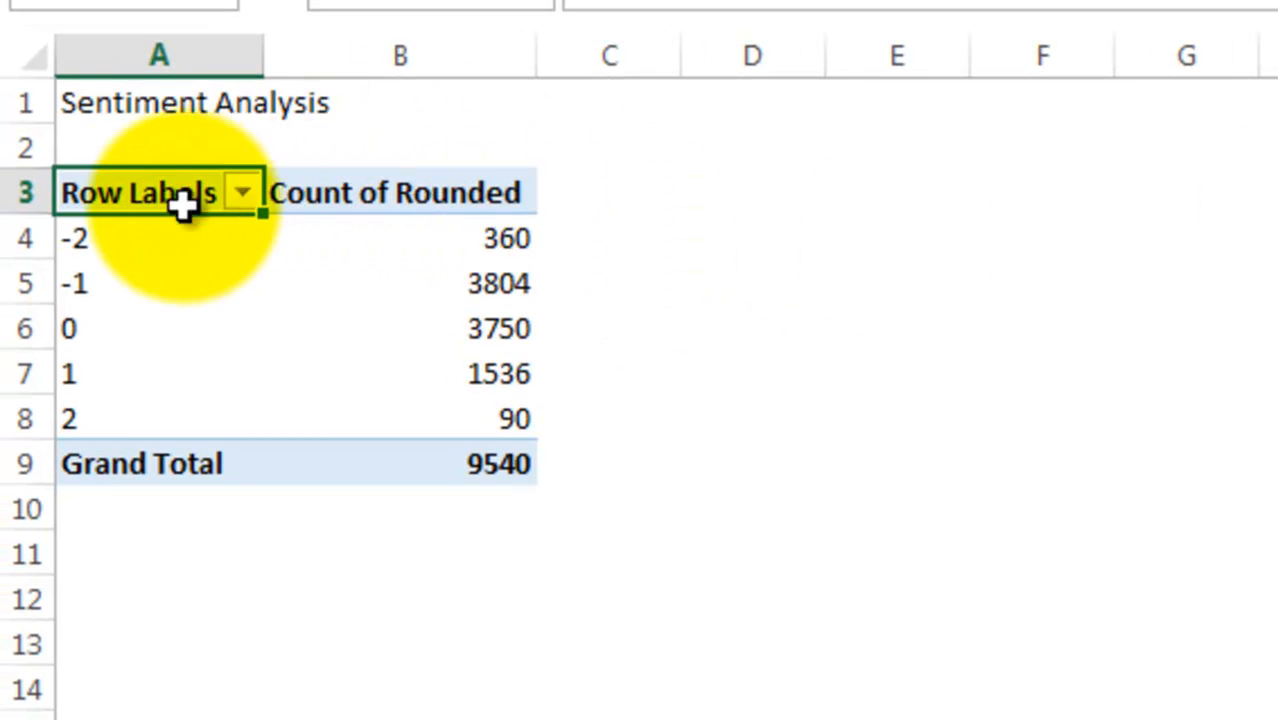
pyautogui.moveTo(608, 152)
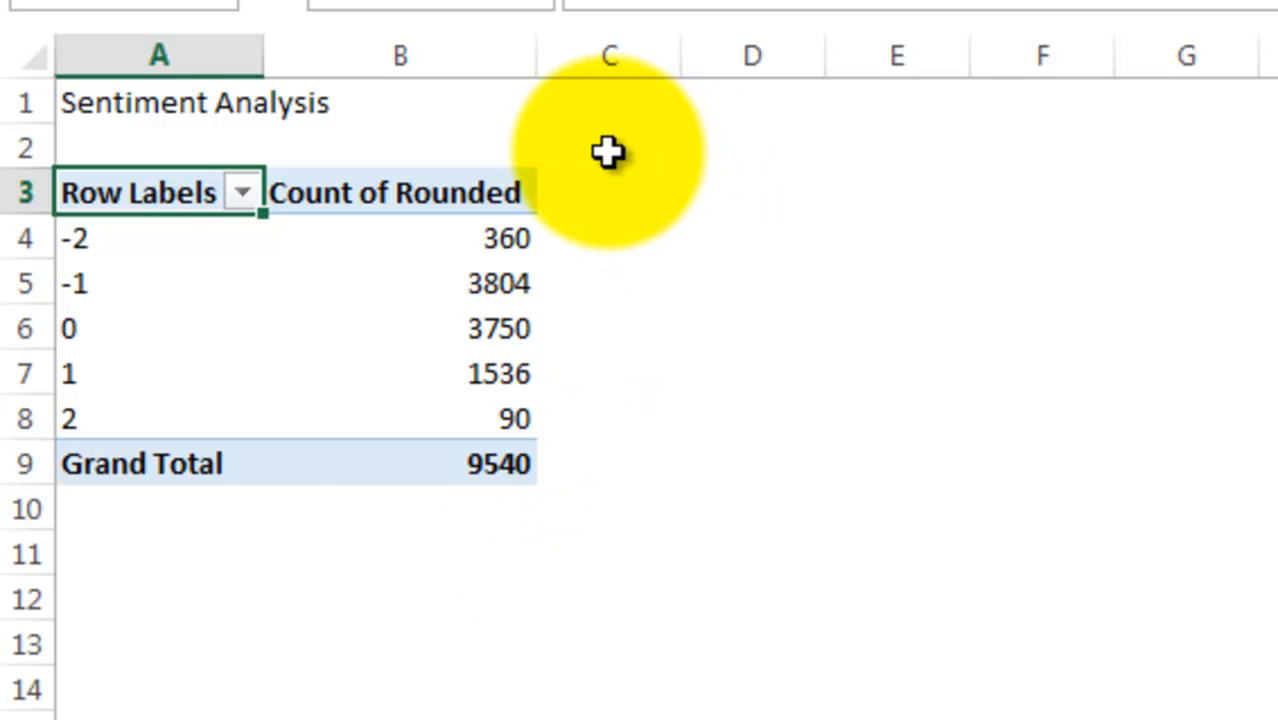
pyautogui.moveTo(280, 160)
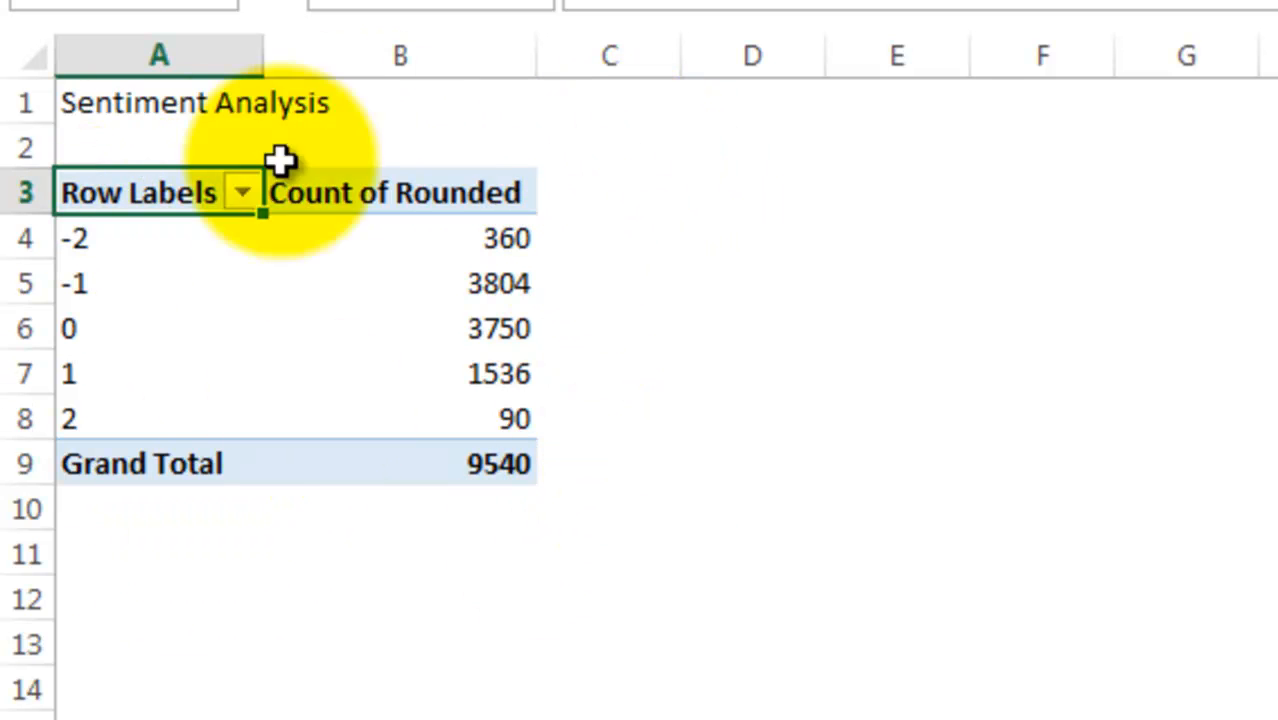
pyautogui.moveTo(140, 260)
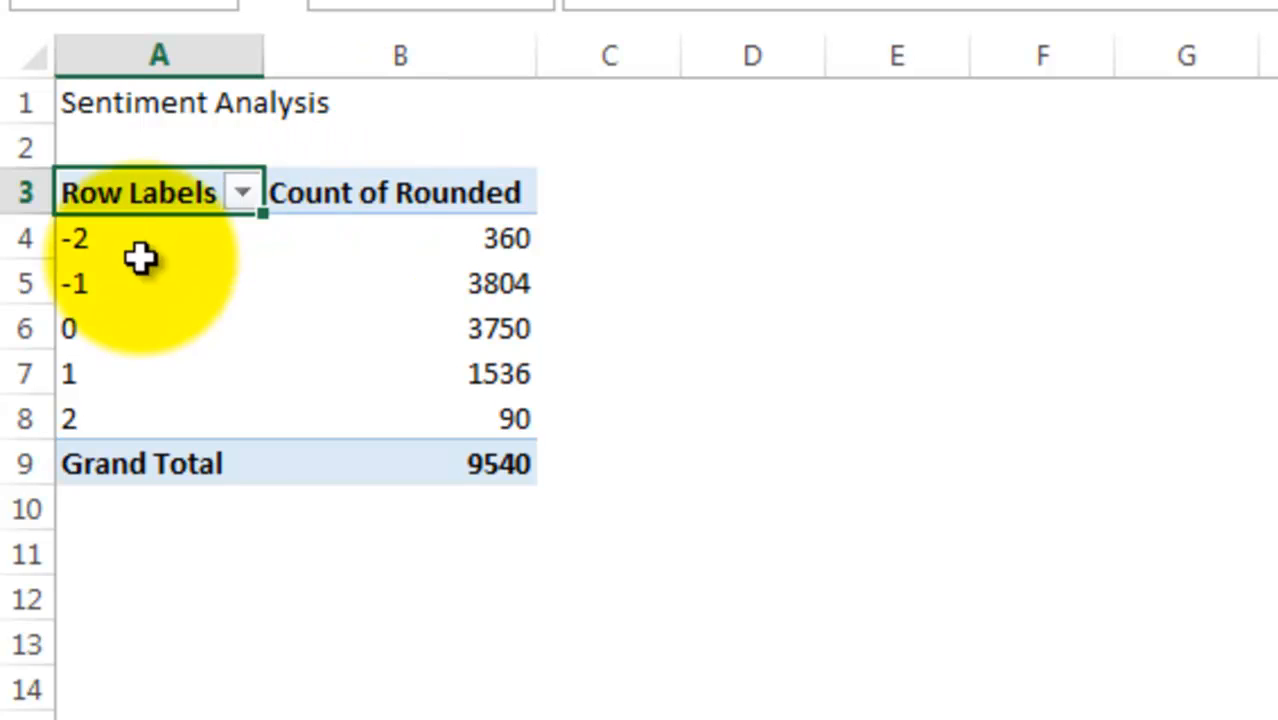
pyautogui.moveTo(284, 280)
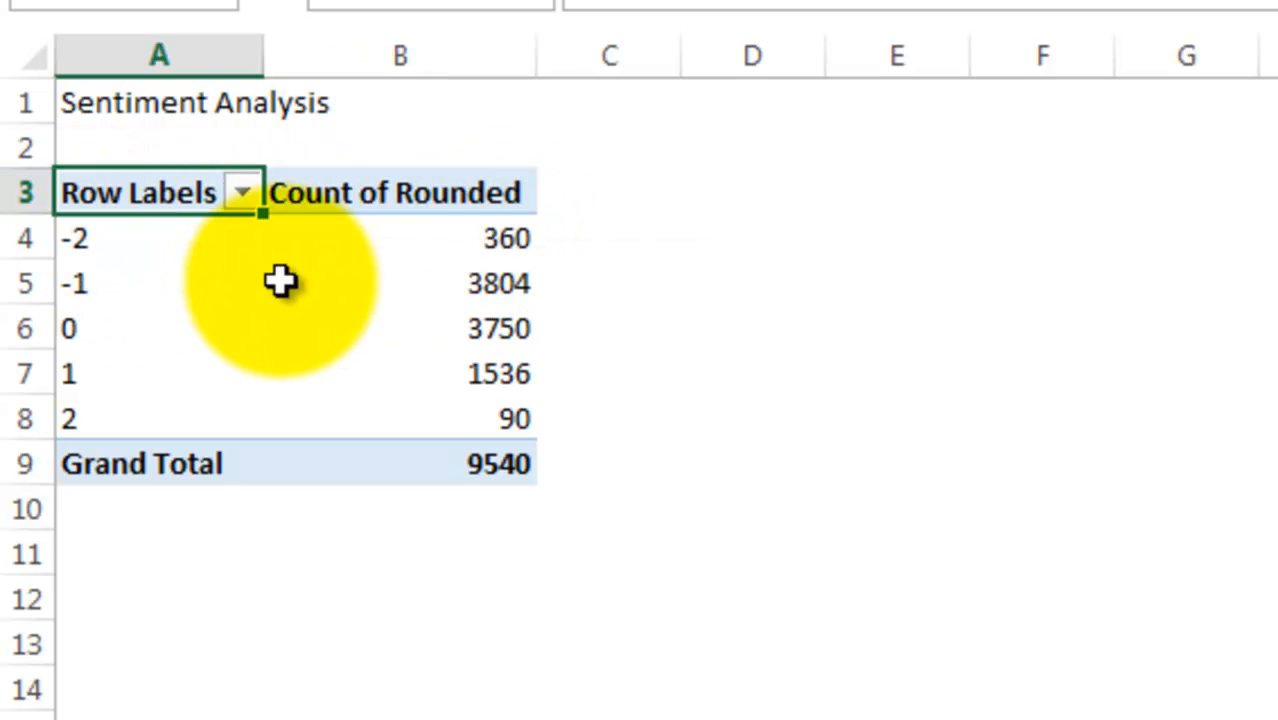
pyautogui.moveTo(558, 304)
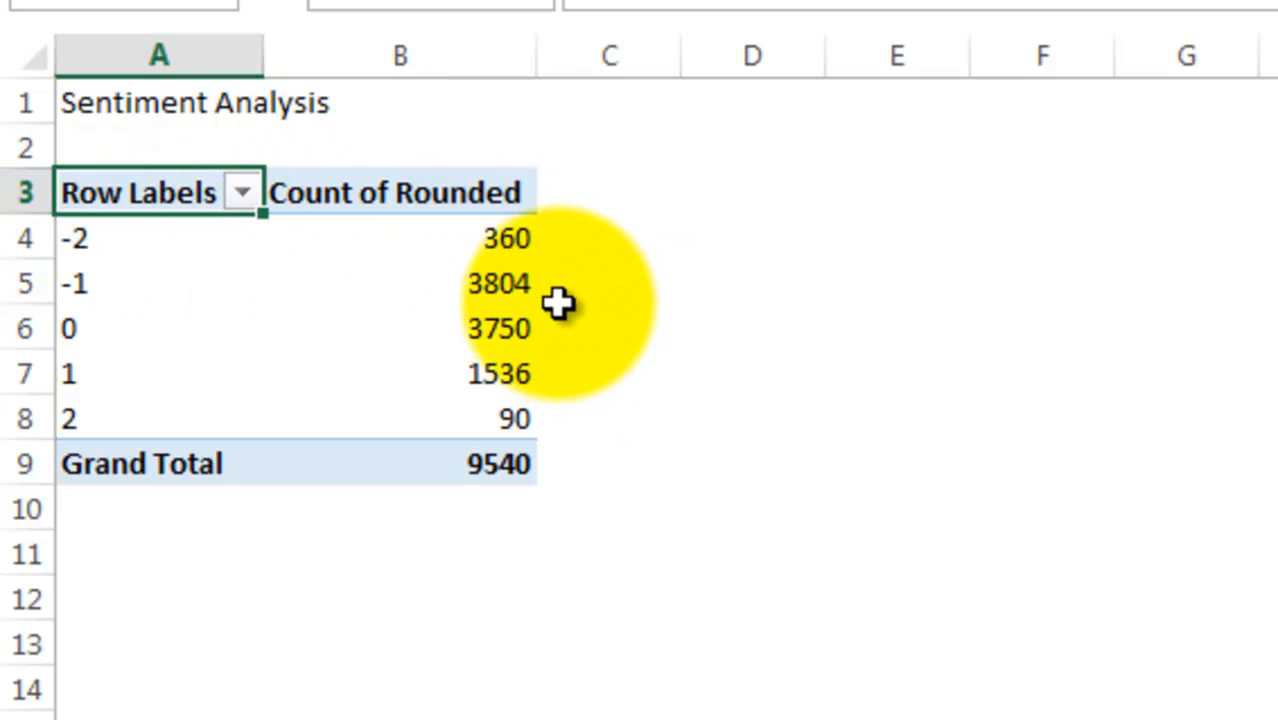
pyautogui.moveTo(548, 298)
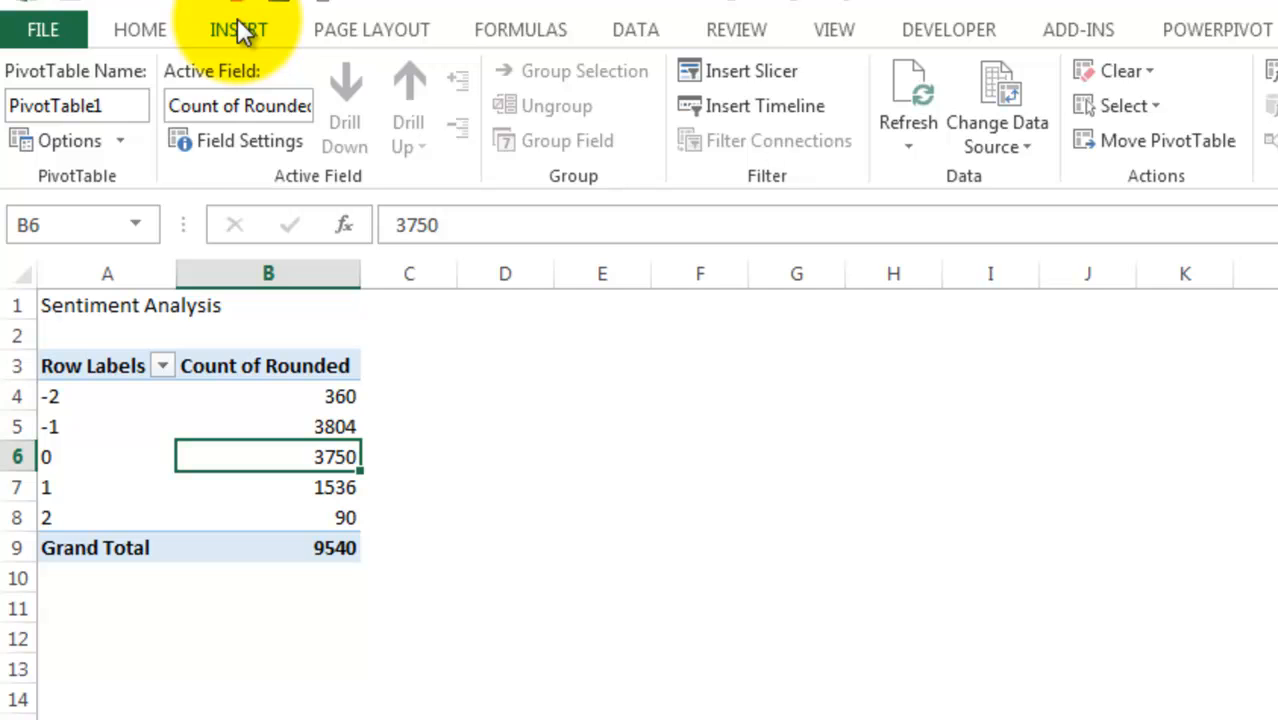
# Insert a column chart titled Histogram of the Rounded counts, then return to batch_results.
pyautogui.click(240, 30)
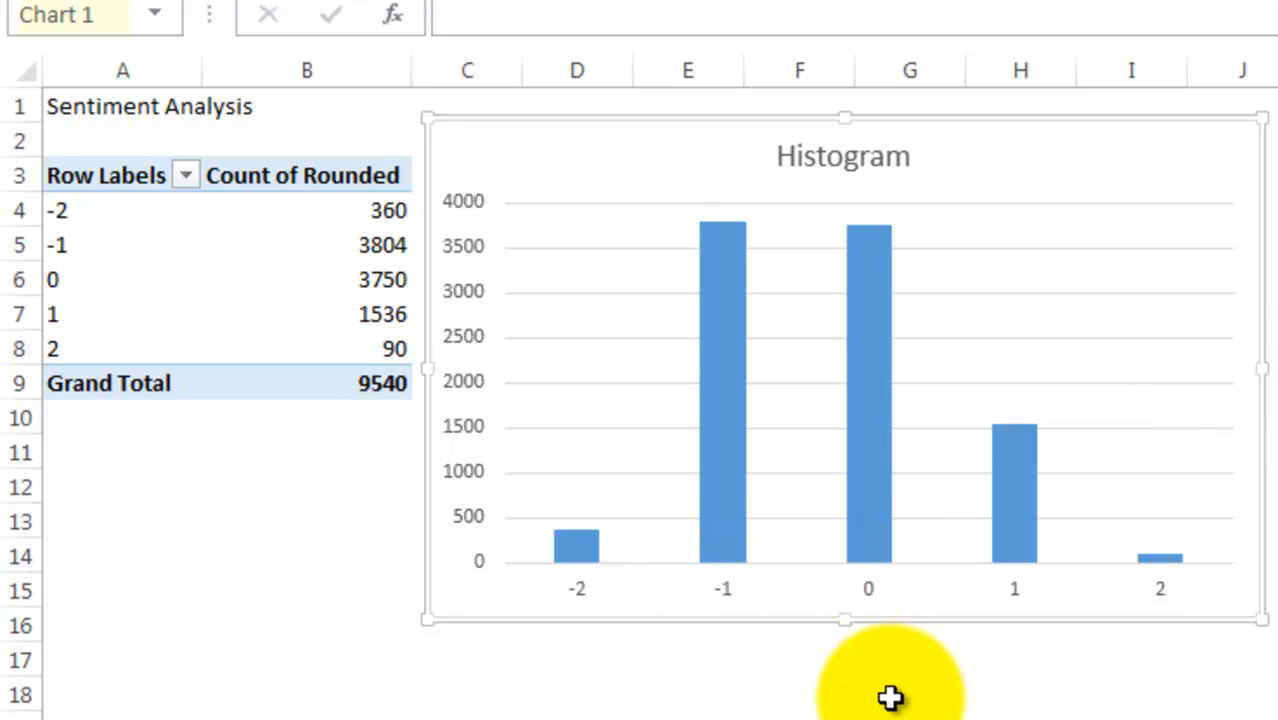
pyautogui.click(936, 690)
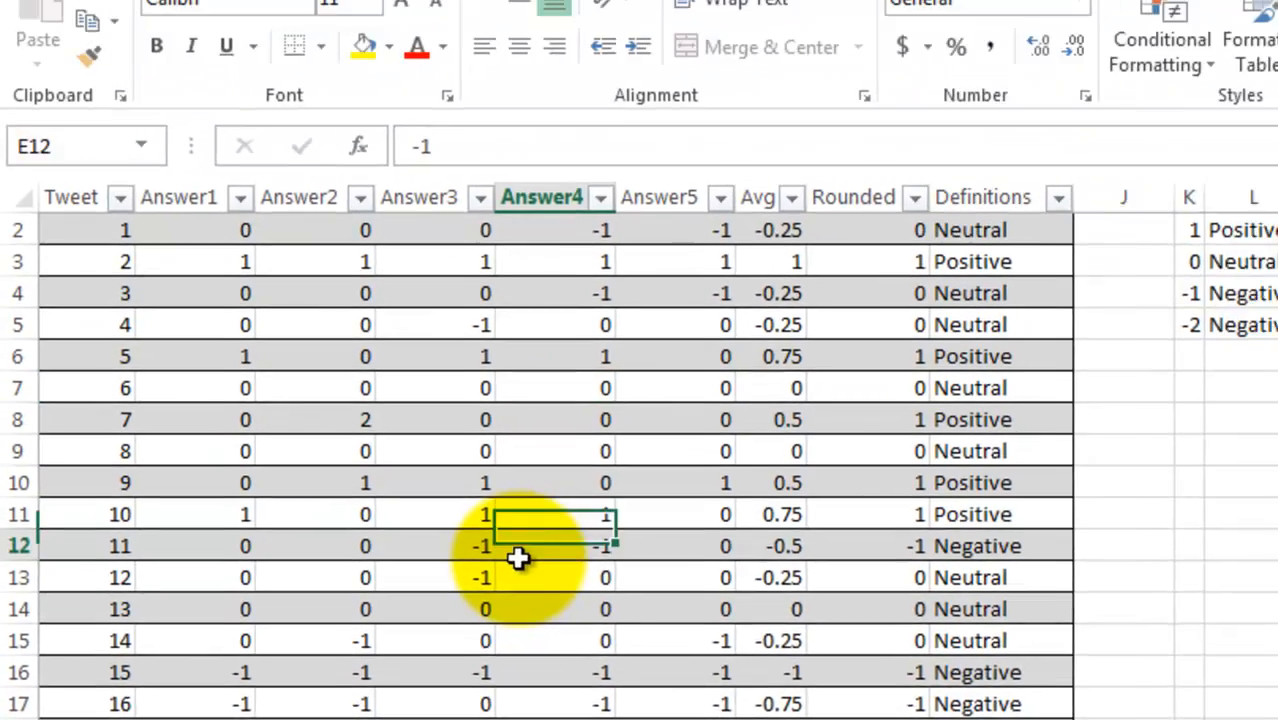
# Insert a second pivot table from Table1 on the sentiment sheet, location 'sentiment!'.
pyautogui.click(210, 52)
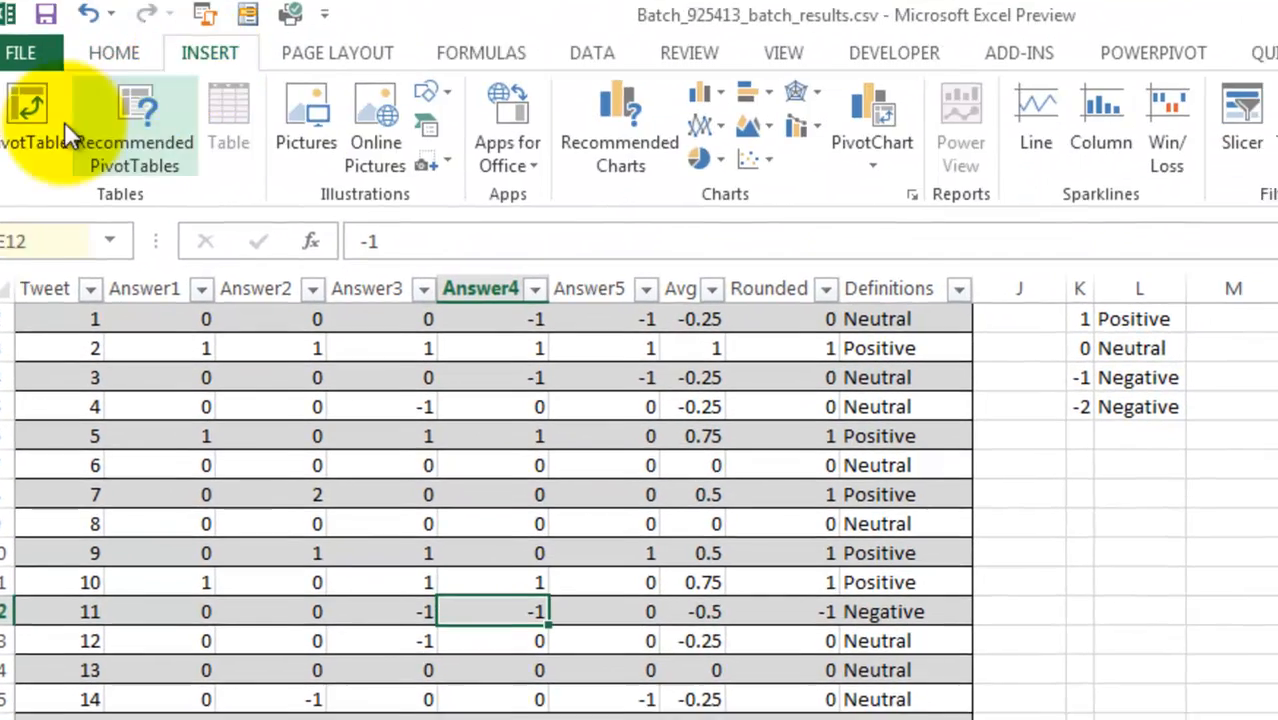
pyautogui.click(28, 120)
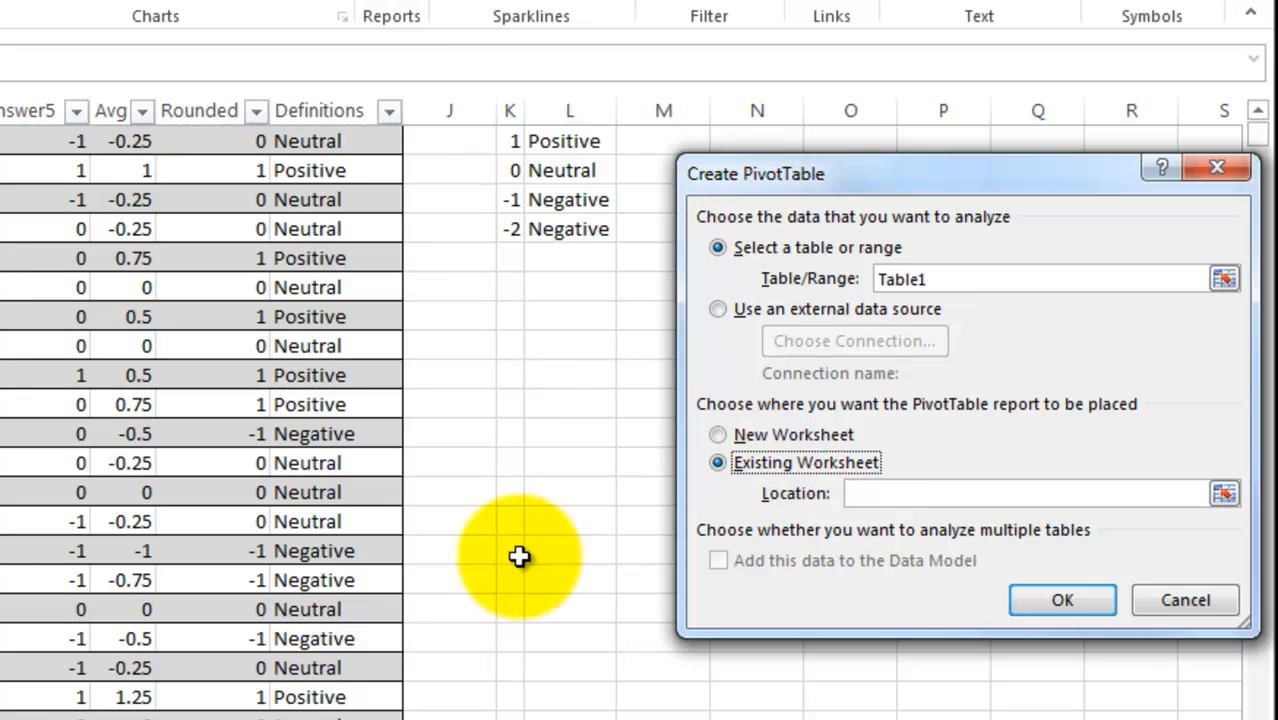
pyautogui.write('sentiment!')
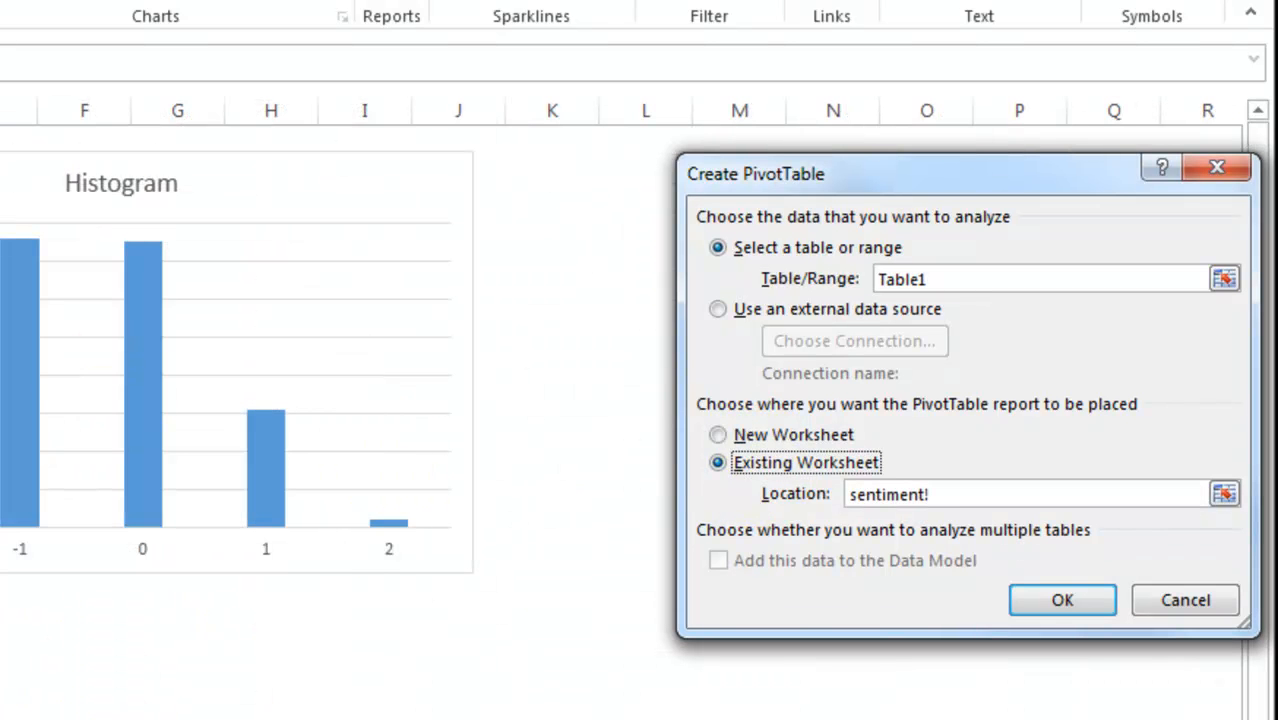
pyautogui.click(1062, 600)
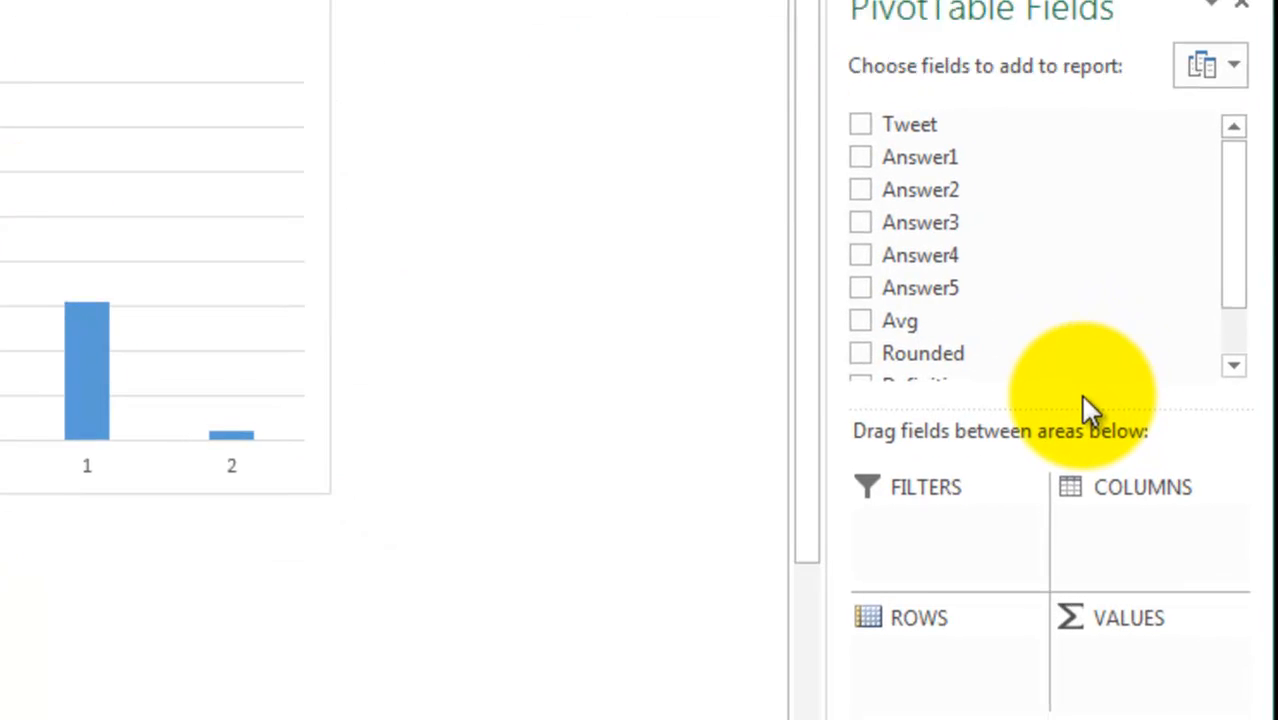
# Use Avg as the pivot rows and summarise its values by Count instead of Sum.
pyautogui.click(860, 320)
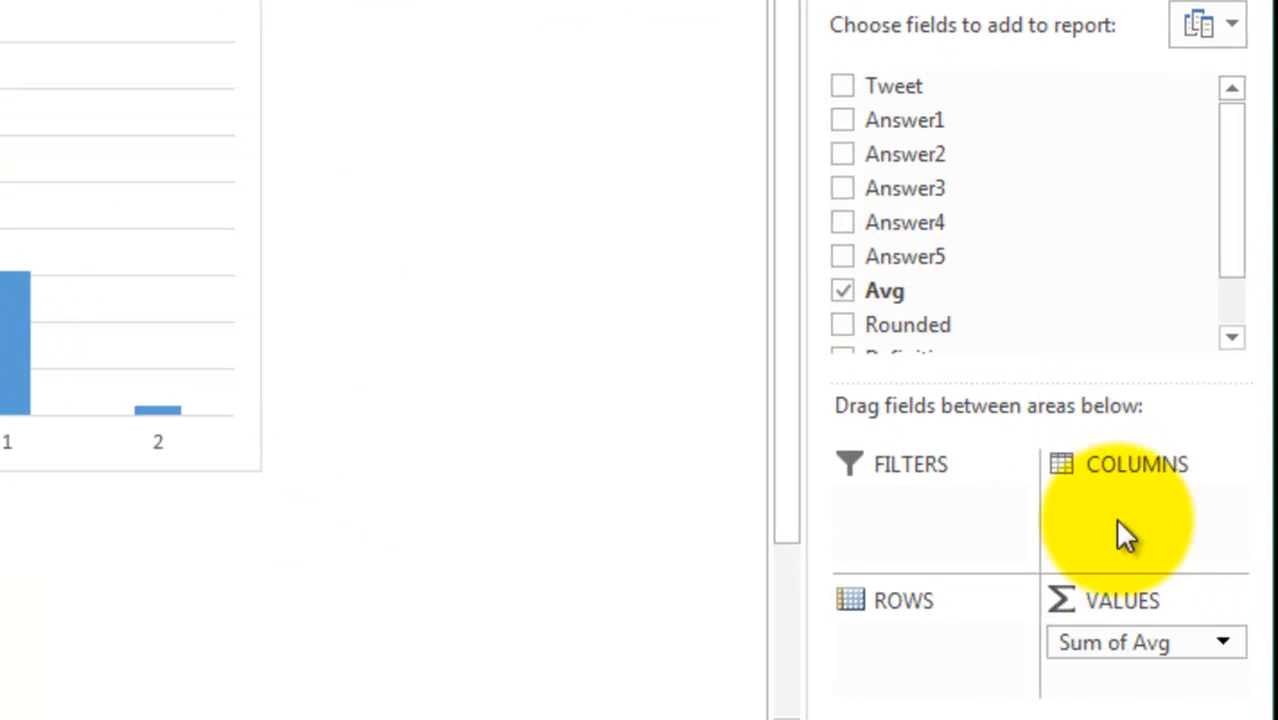
pyautogui.moveTo(1128, 524); pyautogui.dragTo(900, 630)
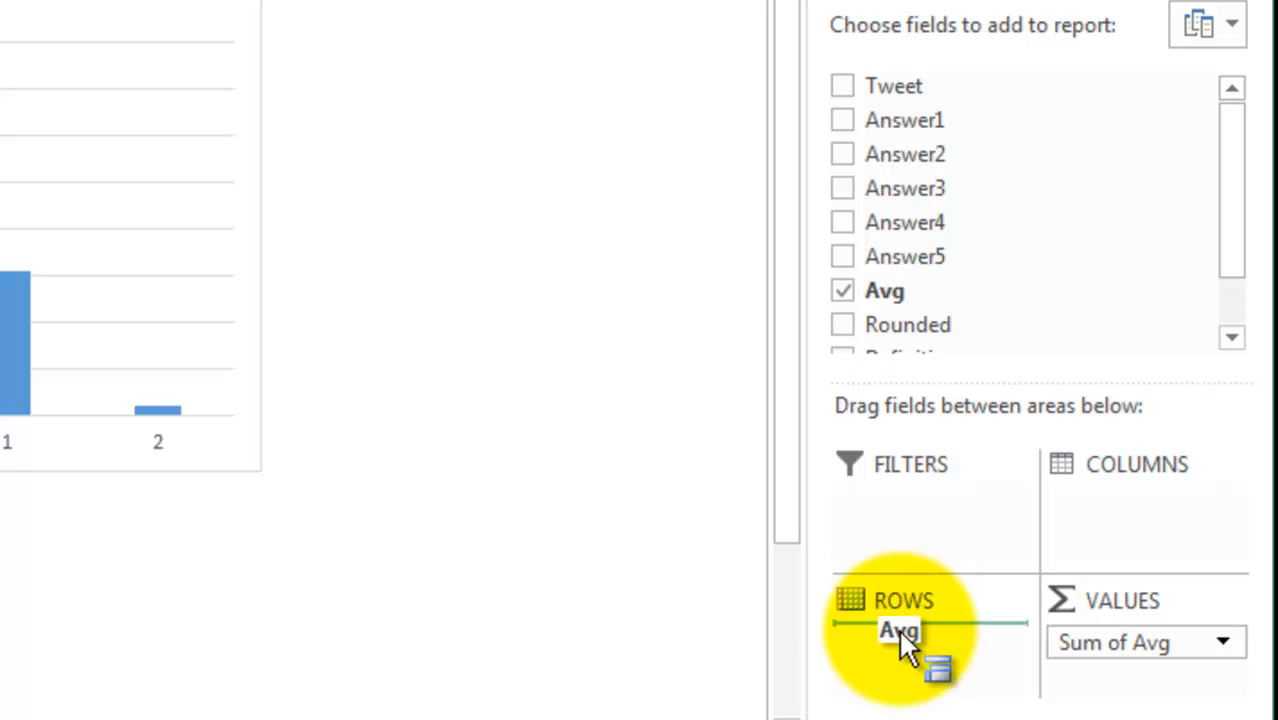
pyautogui.moveTo(898, 630); pyautogui.dragTo(904, 642)
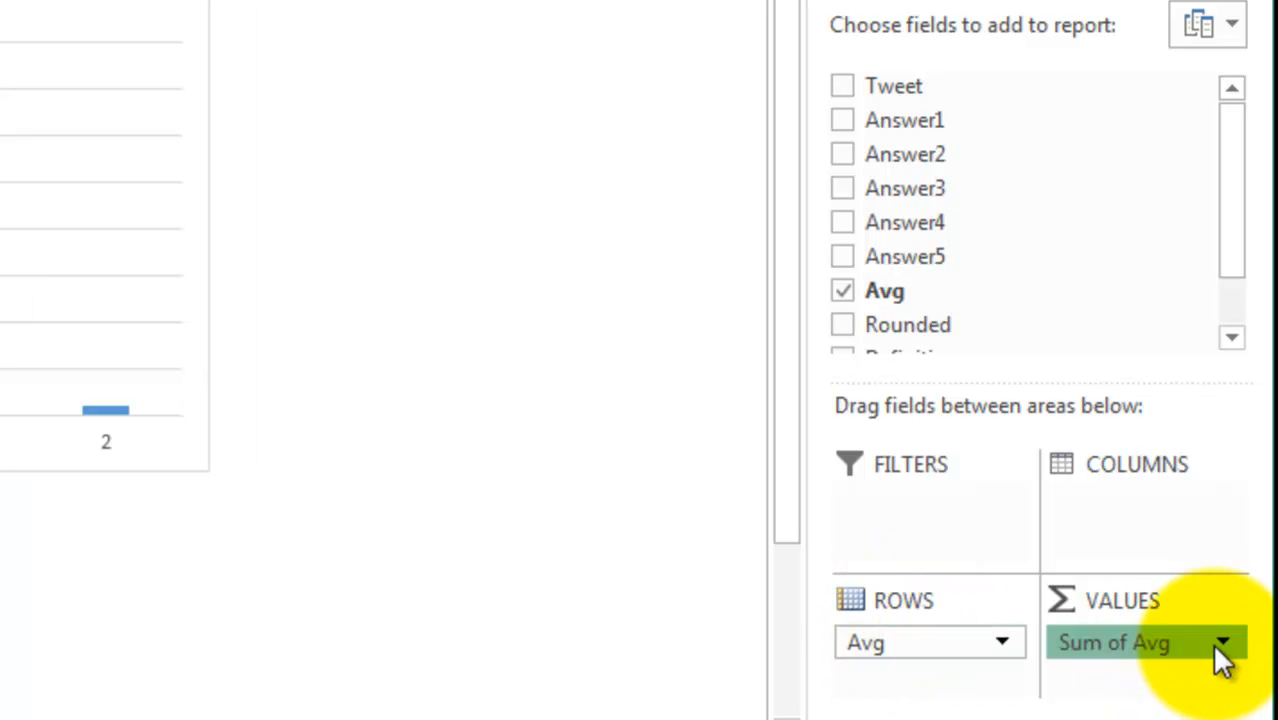
pyautogui.click(1224, 642)
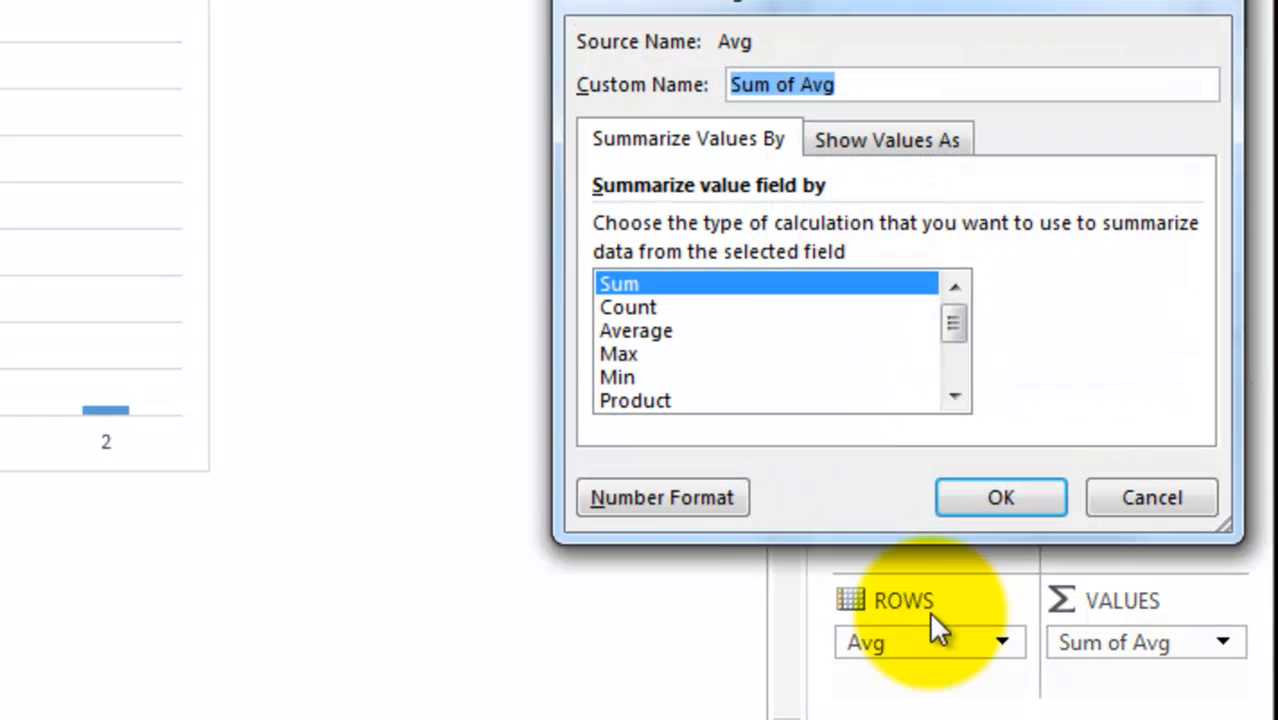
pyautogui.click(630, 306)
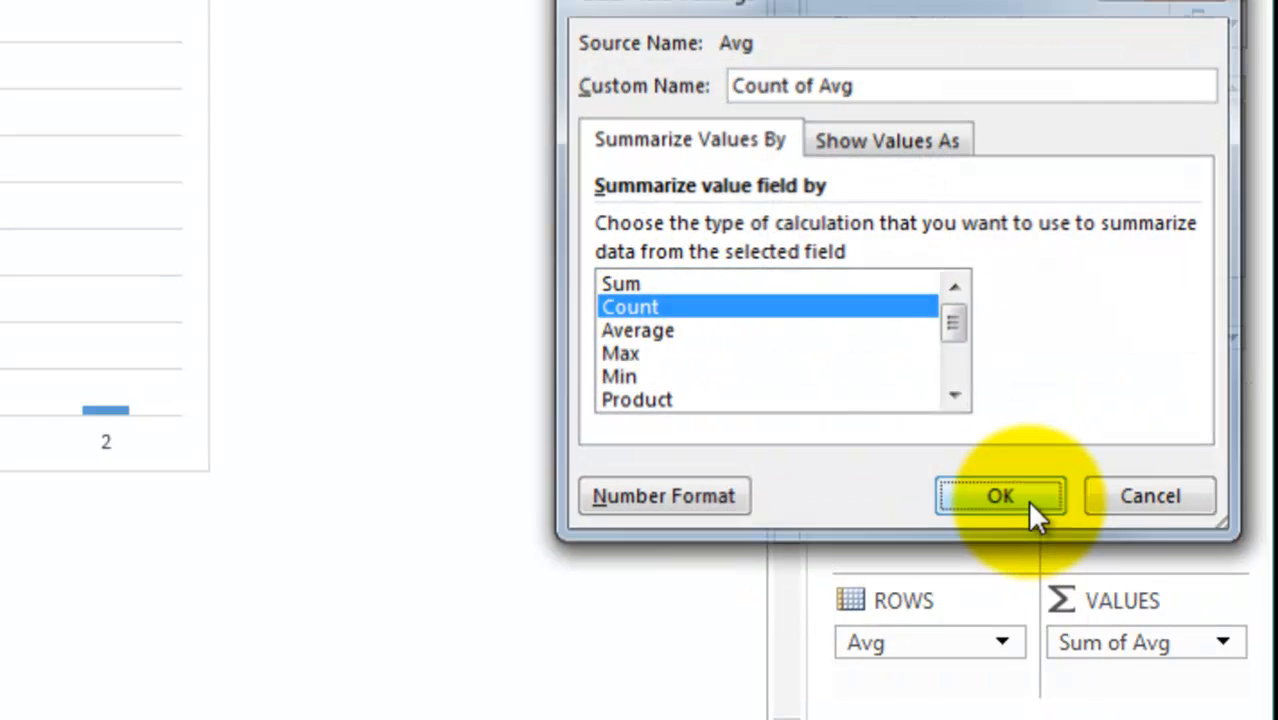
pyautogui.click(1000, 496)
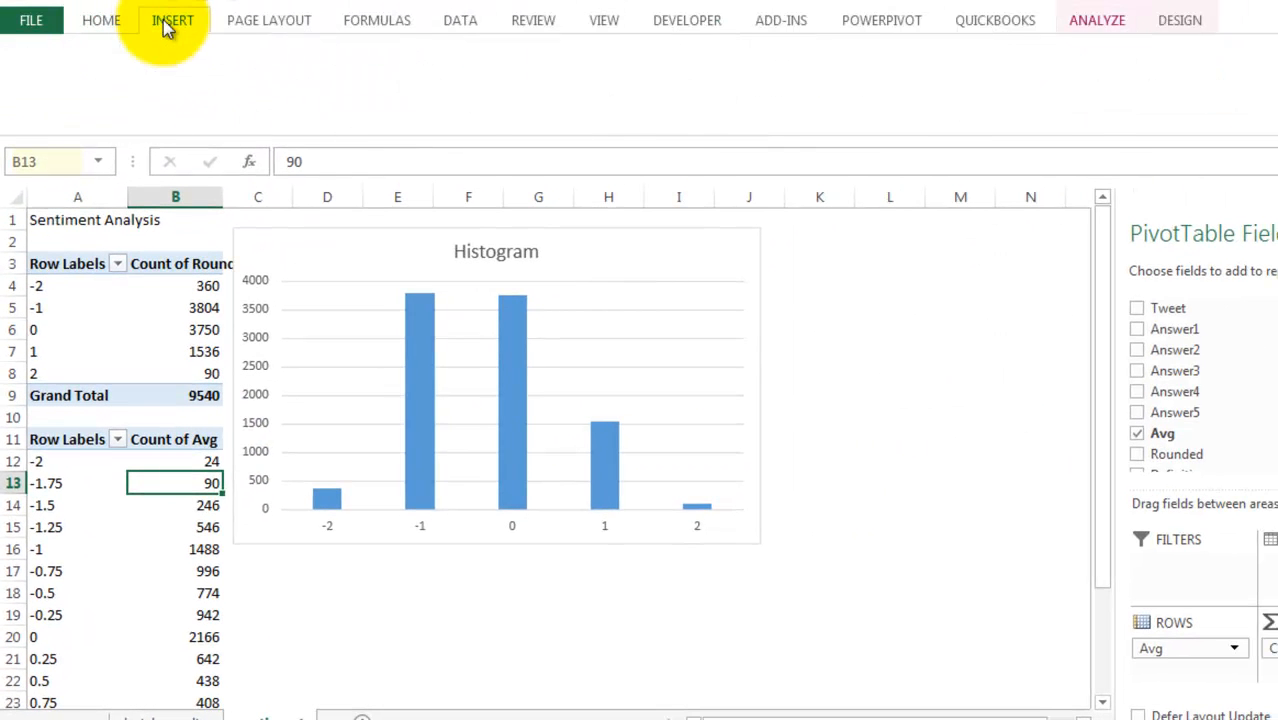
# Insert a column chart of the Avg counts titled Histogram 2 with all field buttons hidden.
pyautogui.click(172, 20)
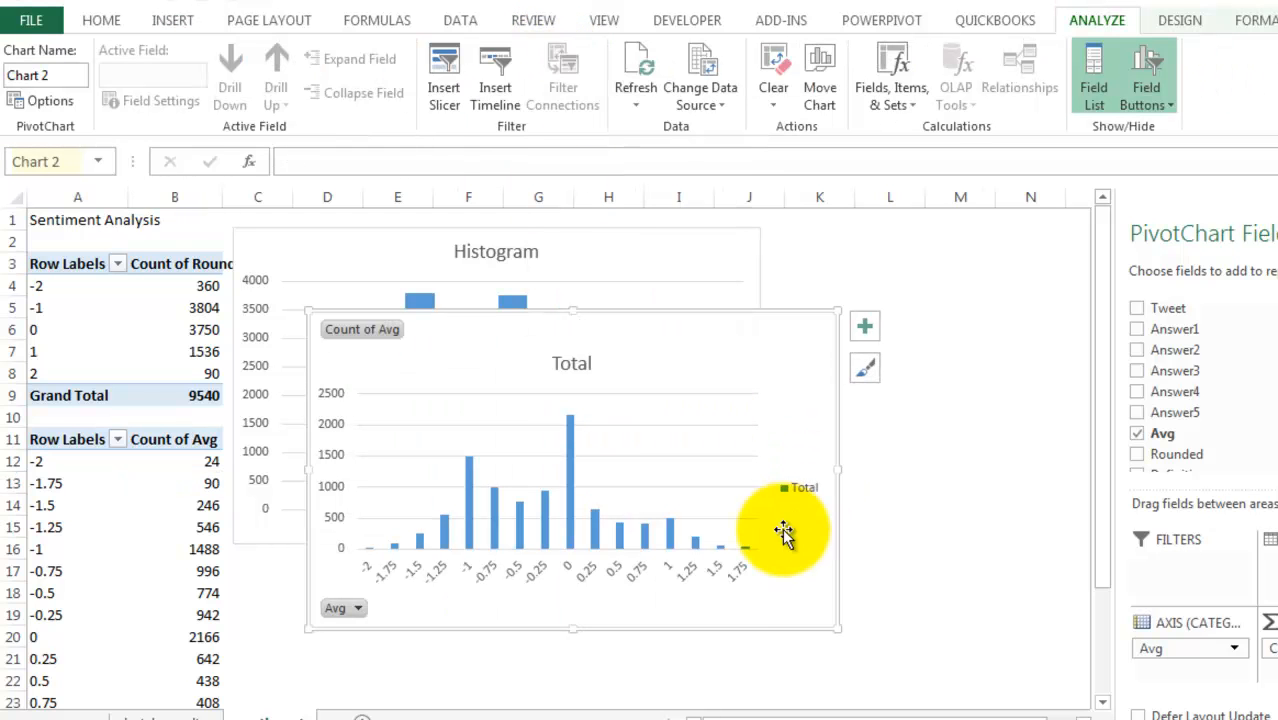
pyautogui.moveTo(584, 362)
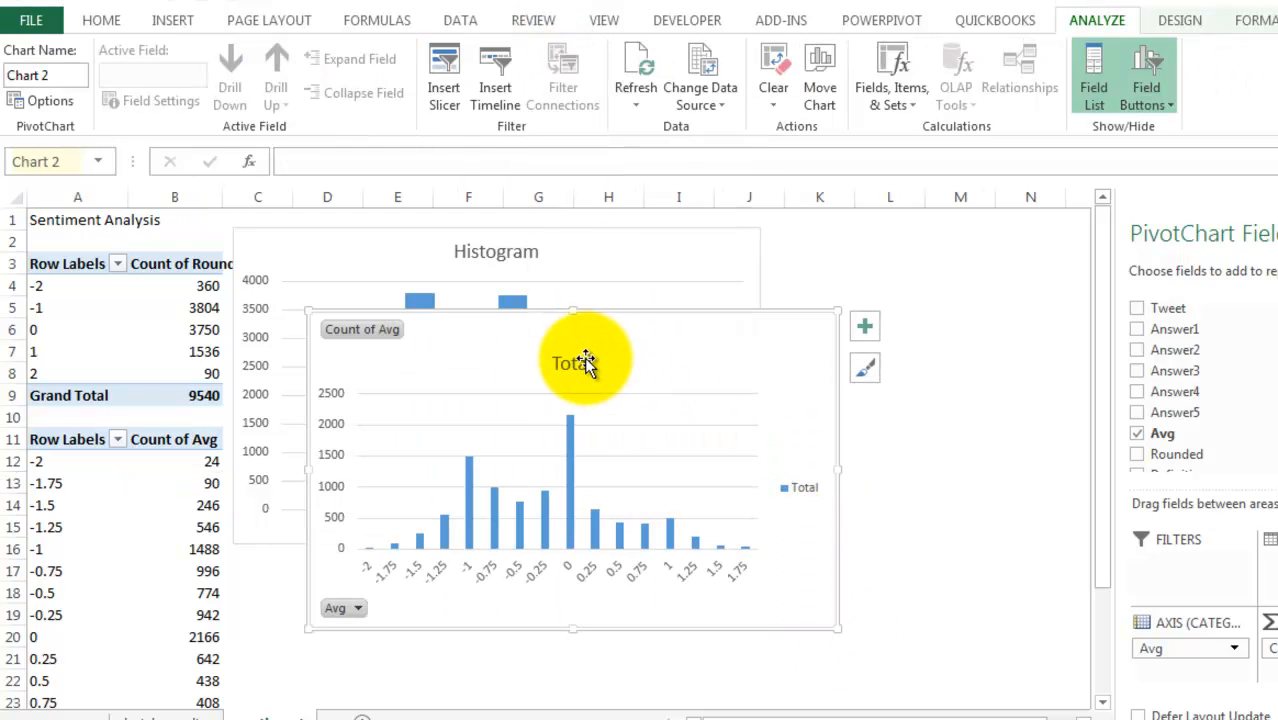
pyautogui.click(572, 362)
pyautogui.write('Histogram 2')
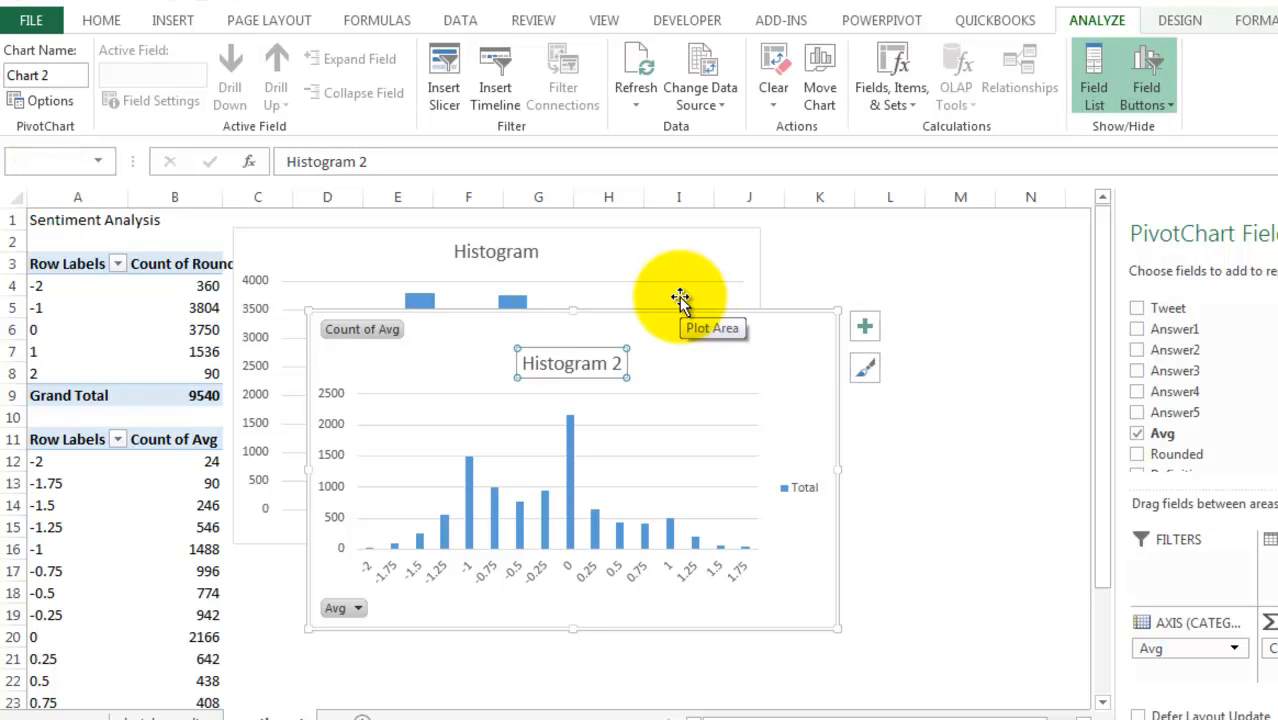
pyautogui.rightClick(362, 328)
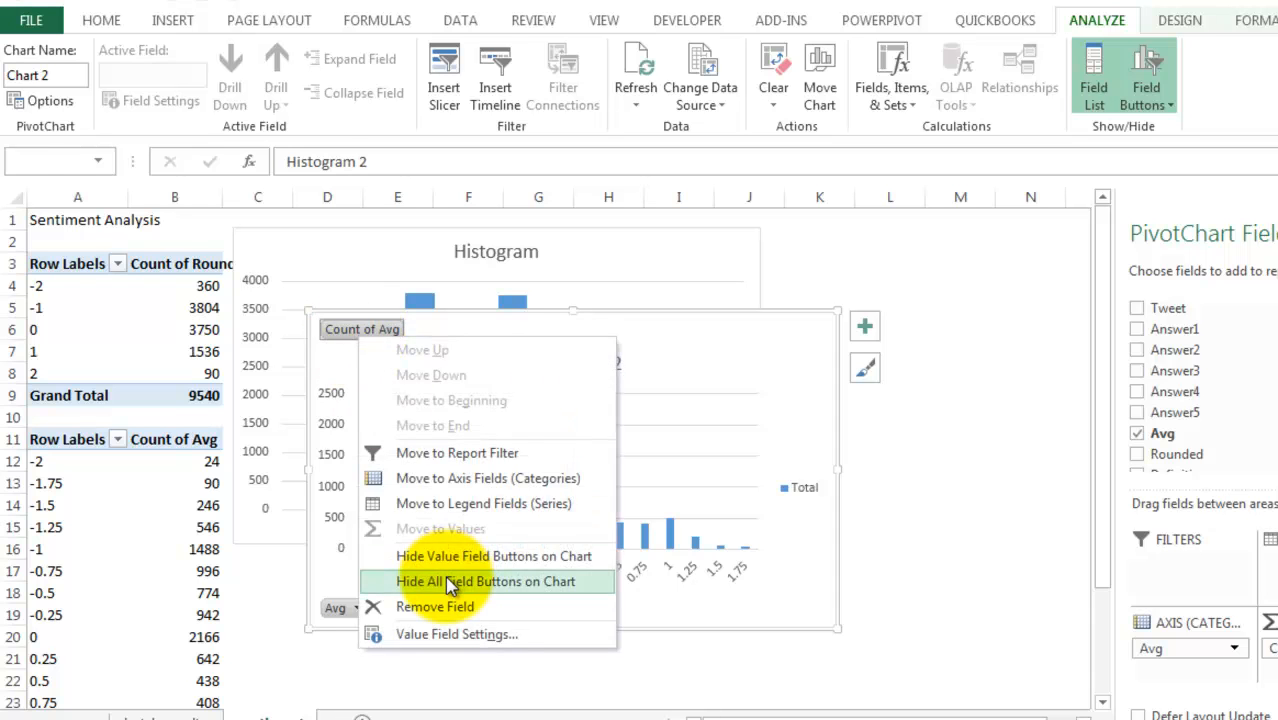
pyautogui.click(492, 580)
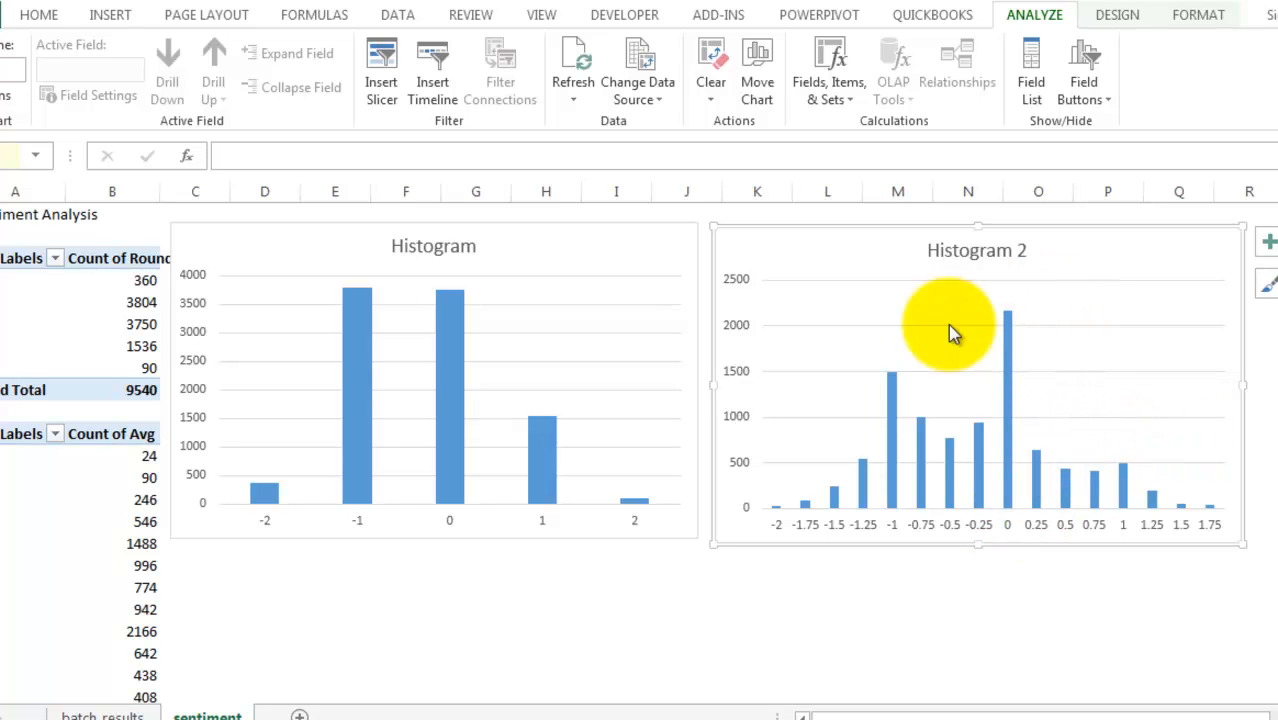
pyautogui.moveTo(1000, 496)
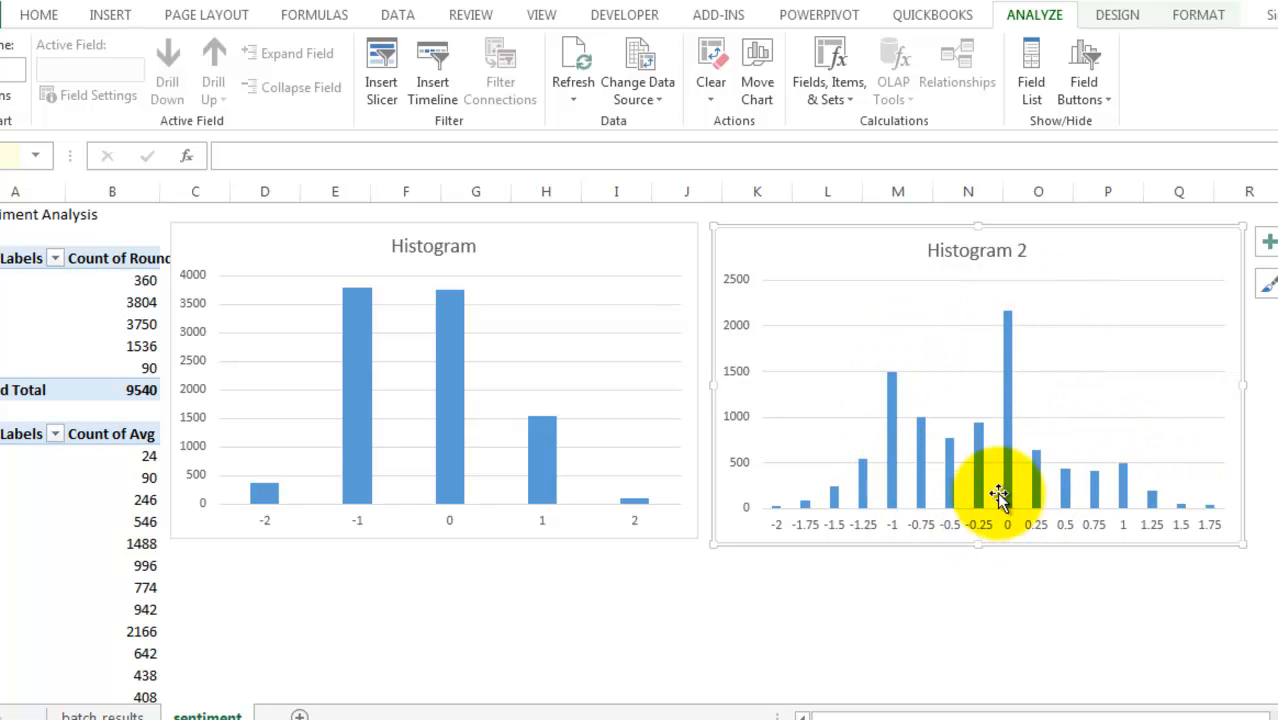
pyautogui.moveTo(648, 370)
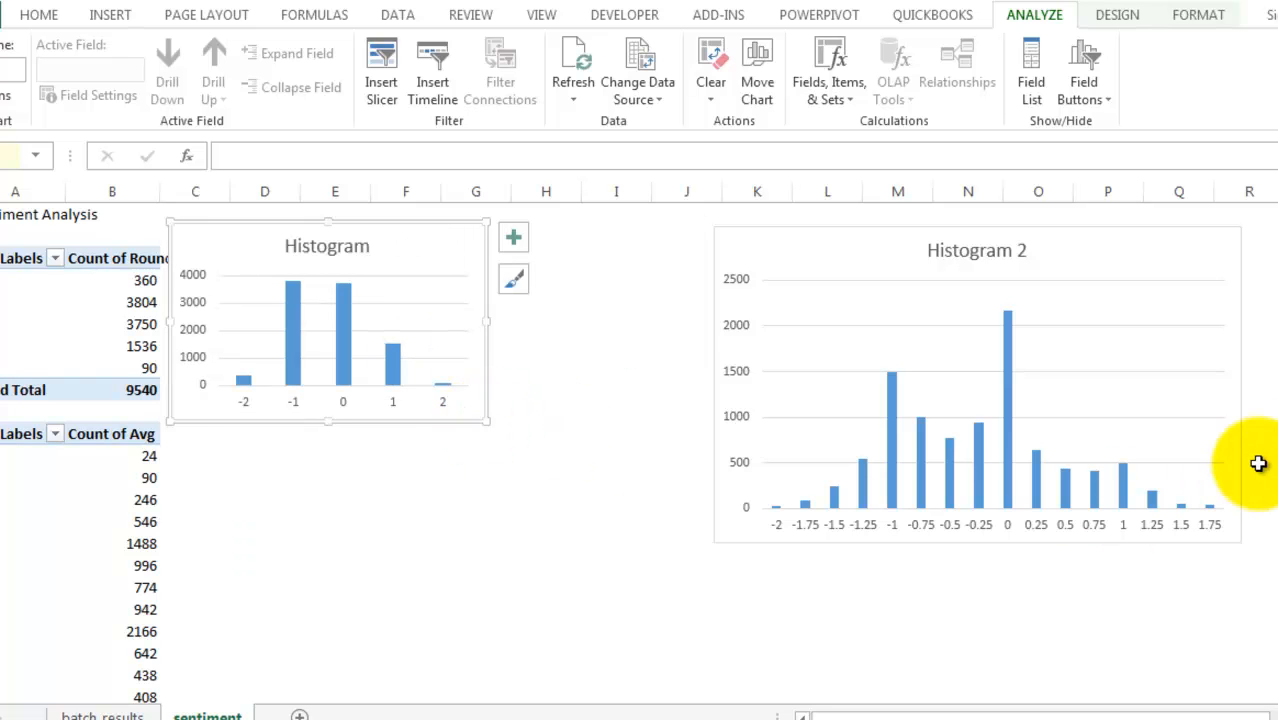
# Enter formulas in C4:C8 dividing each Rounded count by the 9,540 grand total.
pyautogui.click(976, 384)
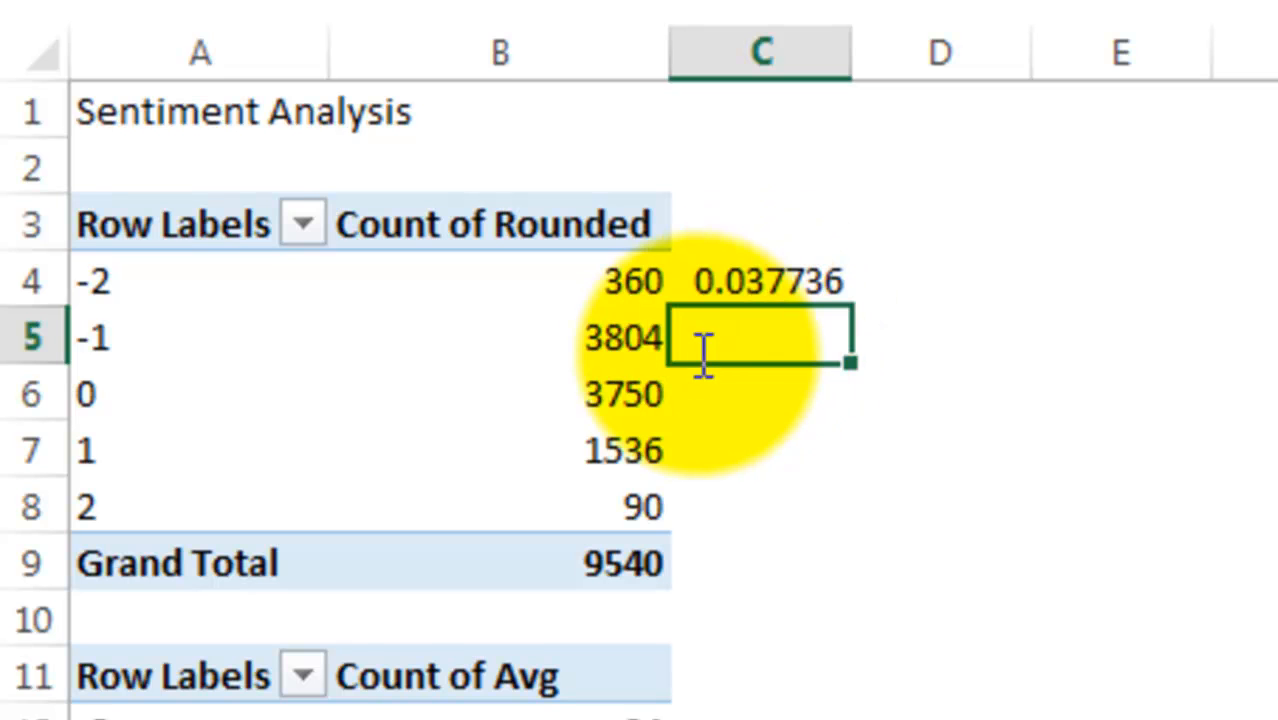
pyautogui.click(170, 224)
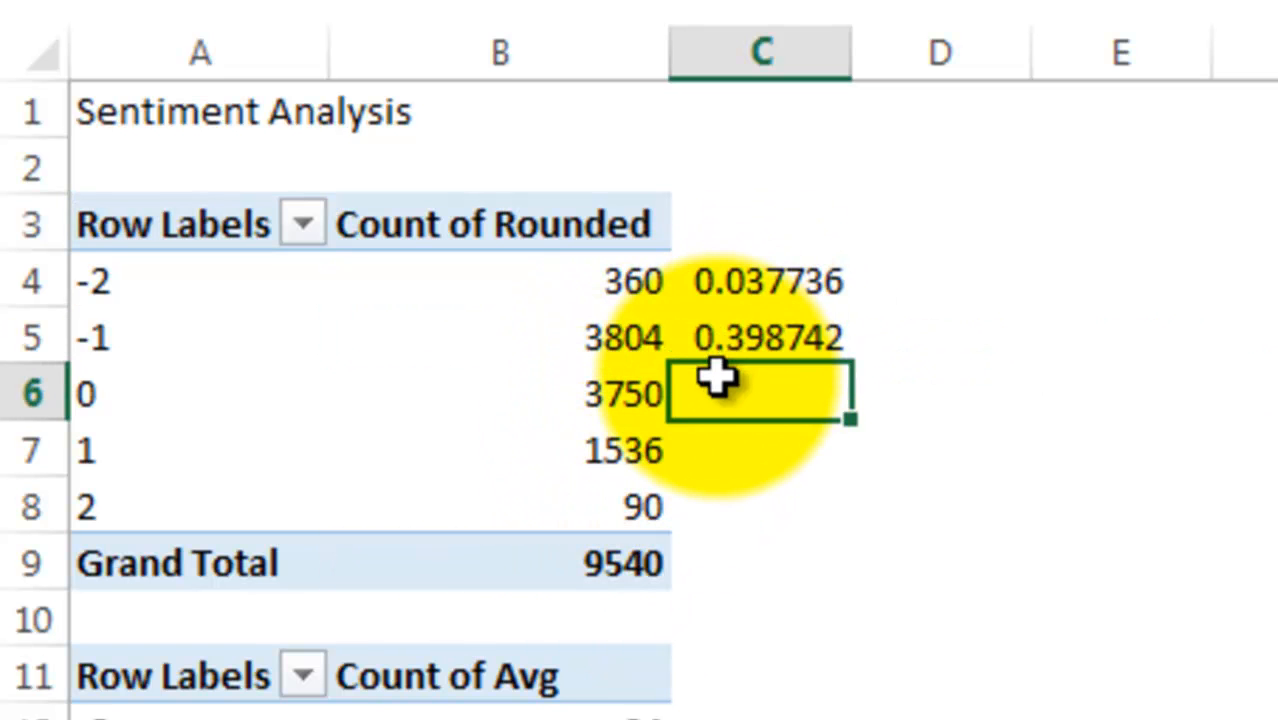
pyautogui.click(624, 390)
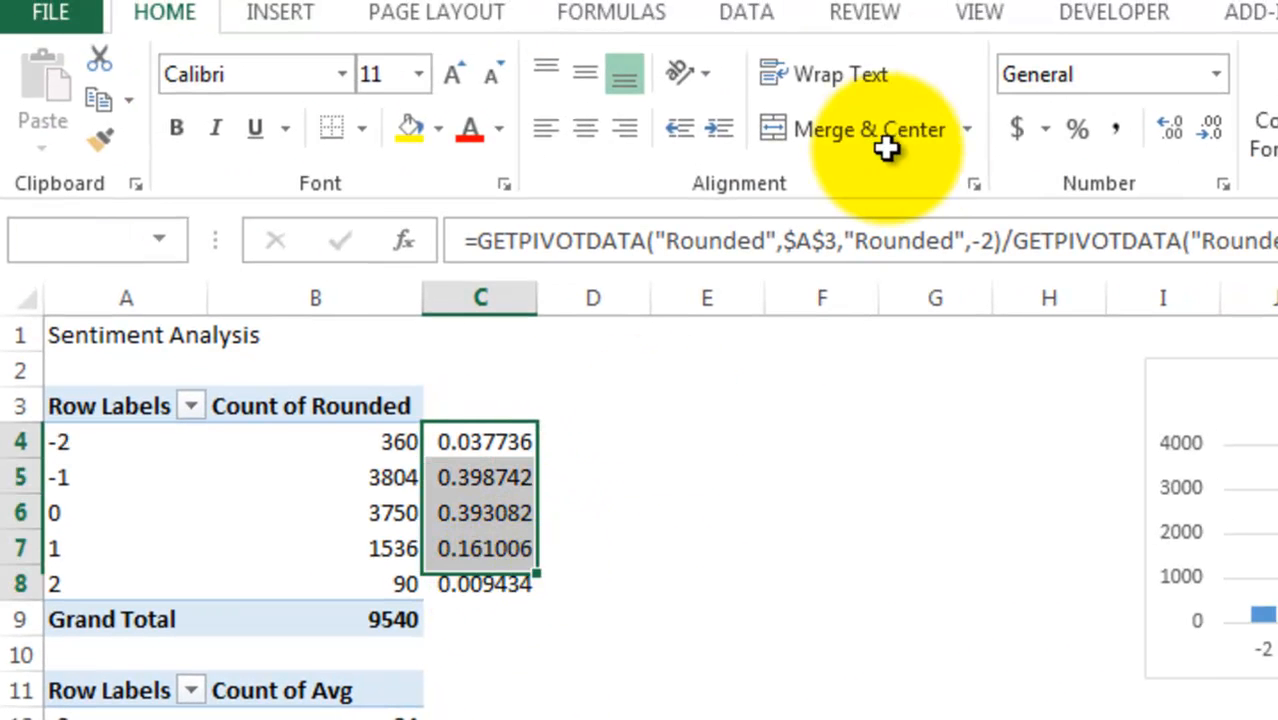
# Format the share column C4:C8 as percentages with two decimal places.
pyautogui.click(1076, 128)
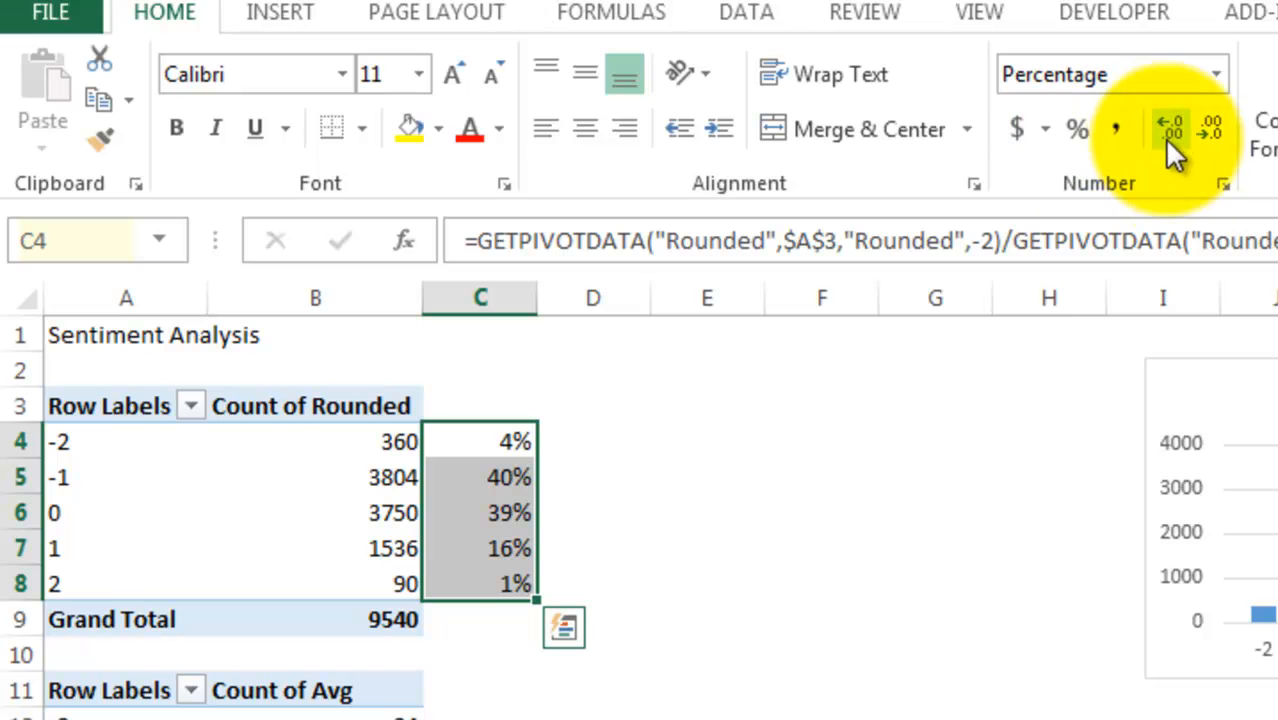
pyautogui.click(1170, 128)
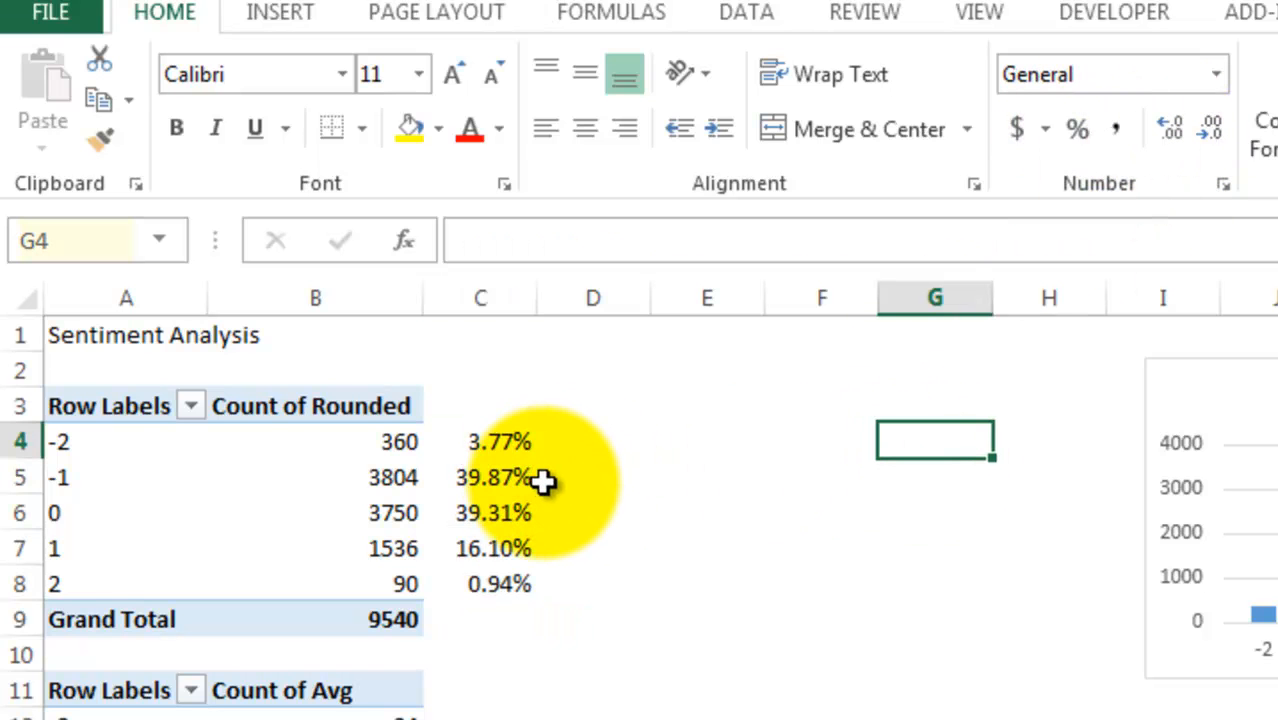
pyautogui.moveTo(550, 488)
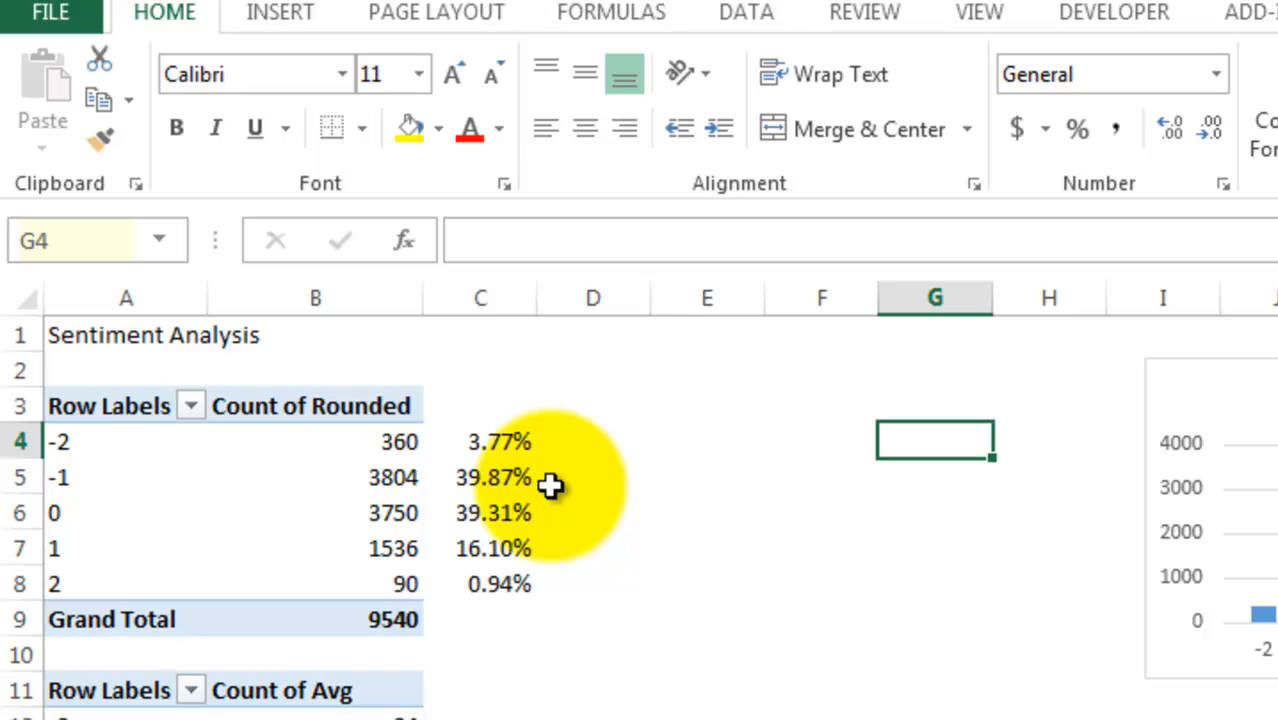
pyautogui.moveTo(500, 472)
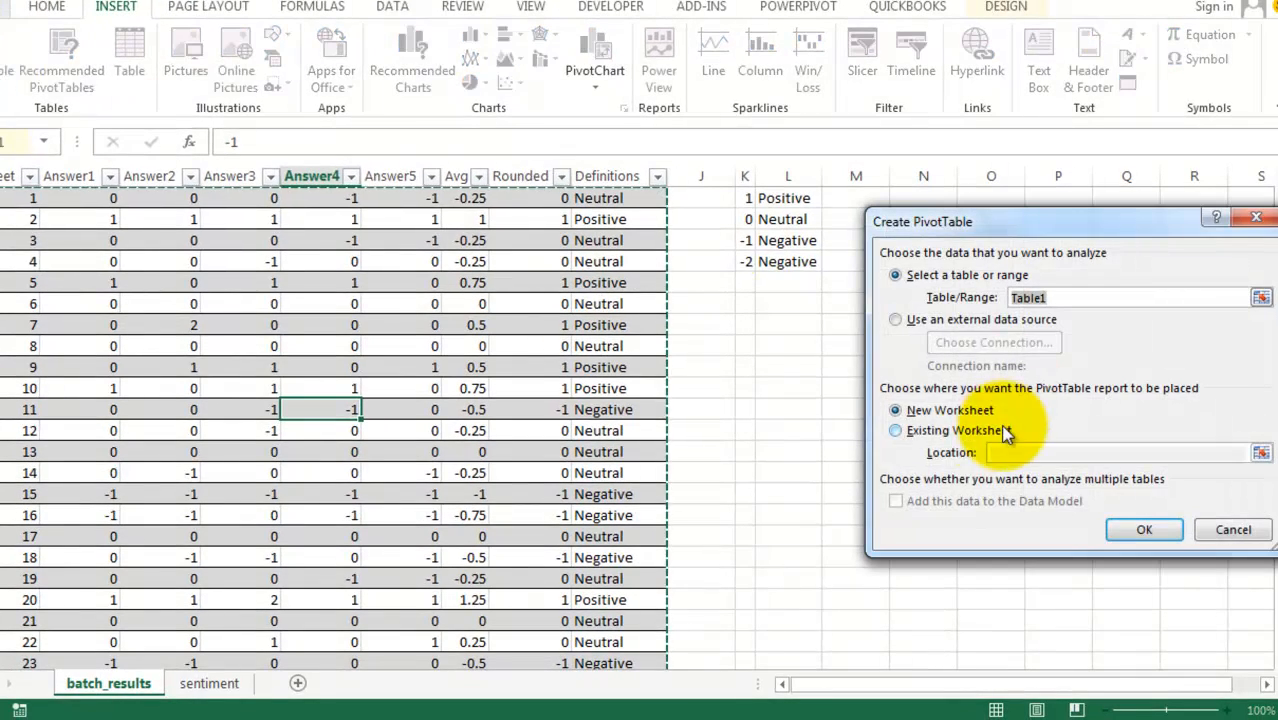
# Insert a pivot table at E3 with Definitions as rows and Count of Rounded as values.
pyautogui.click(896, 430)
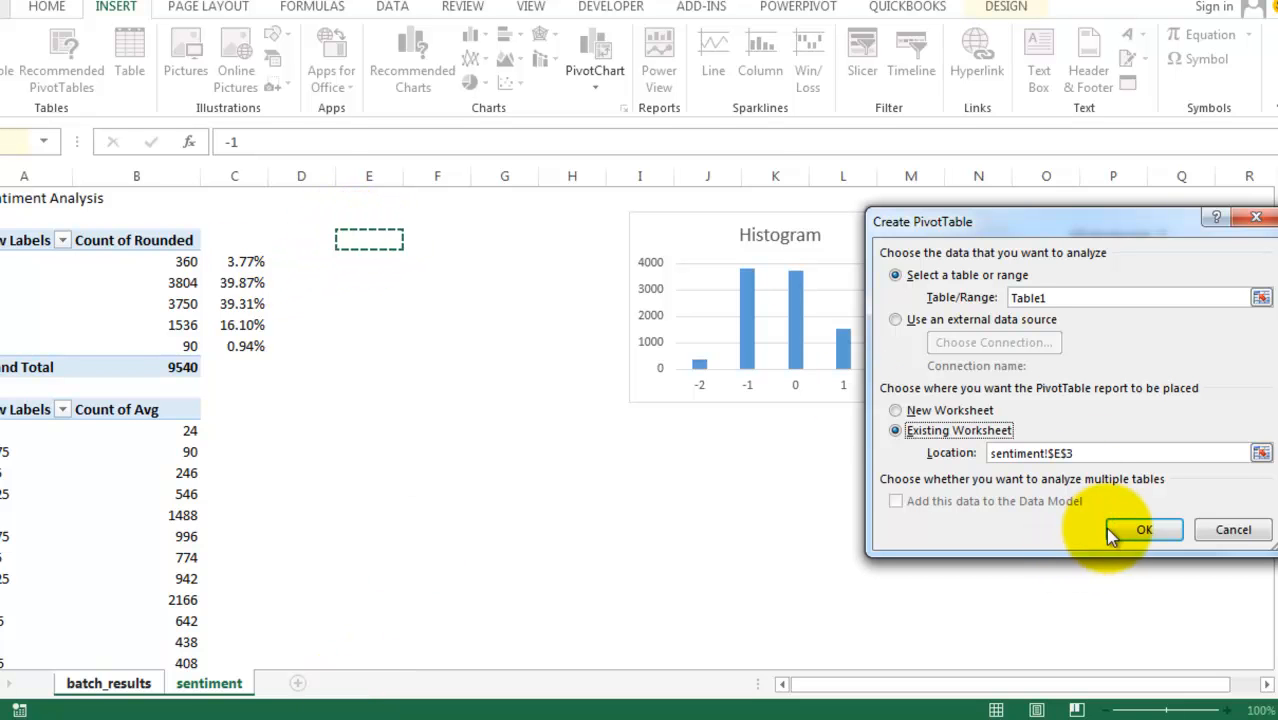
pyautogui.click(1144, 528)
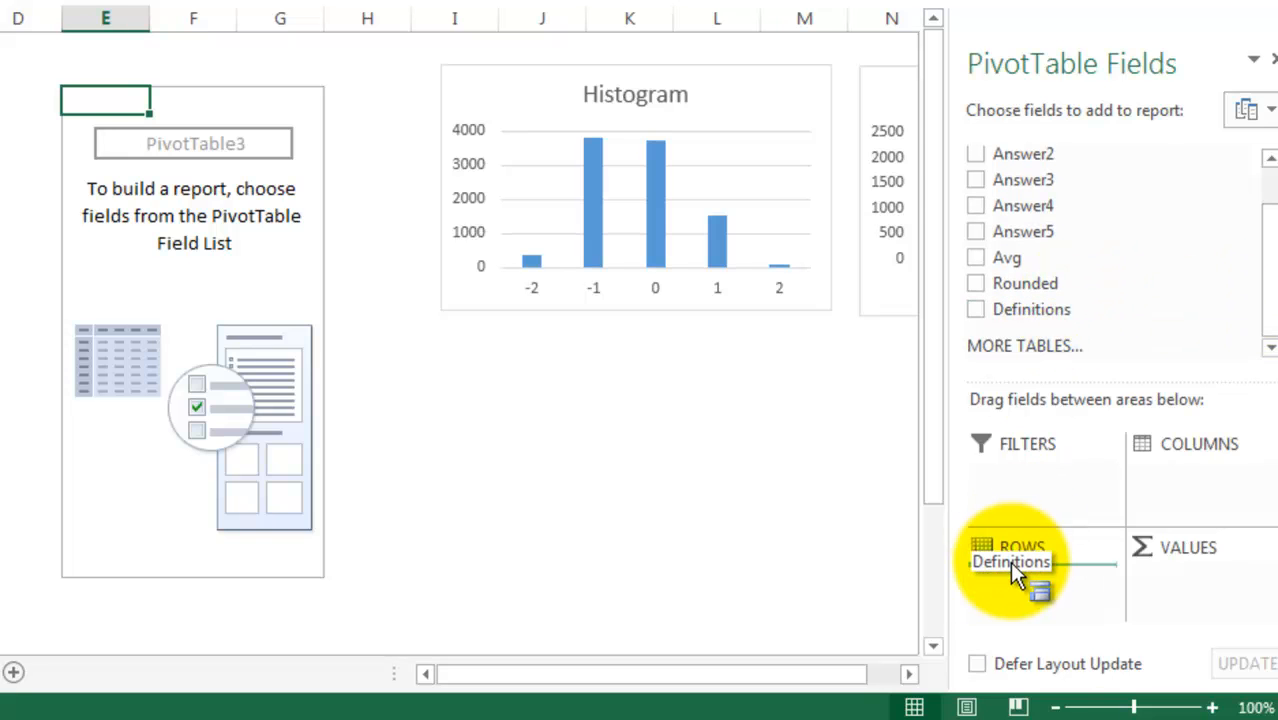
pyautogui.moveTo(1010, 560); pyautogui.dragTo(1018, 578)
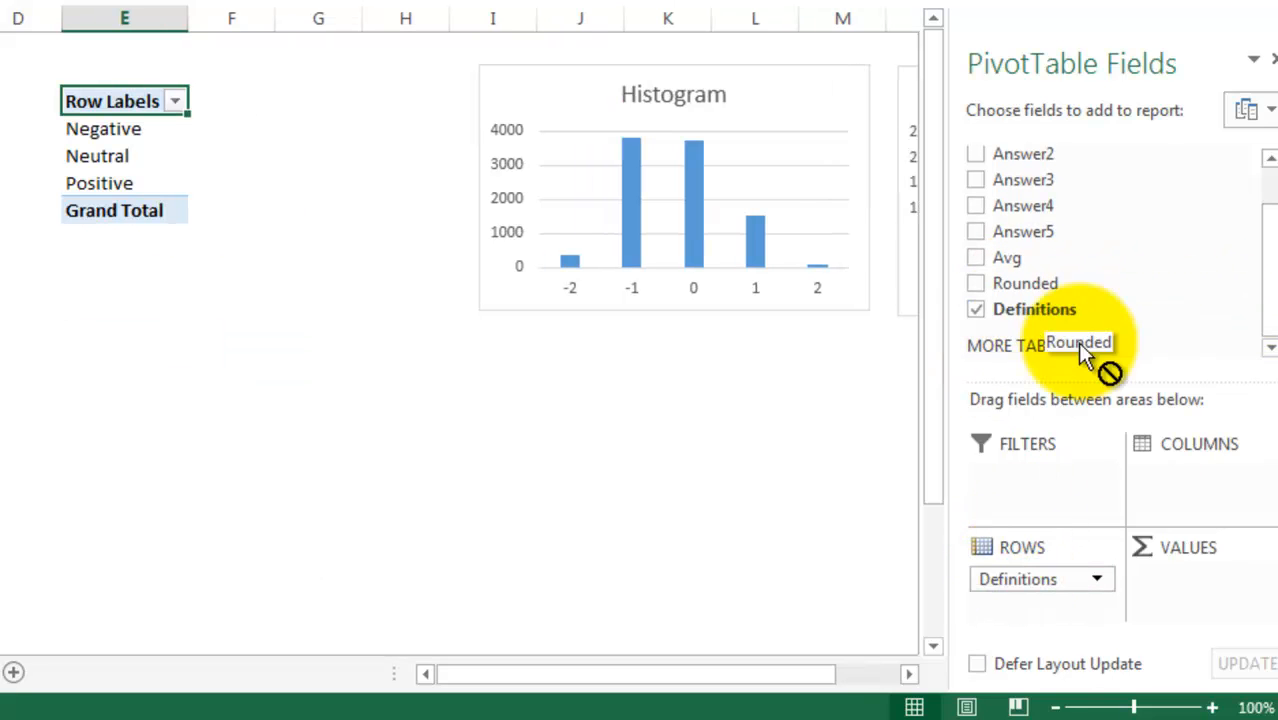
pyautogui.click(976, 284)
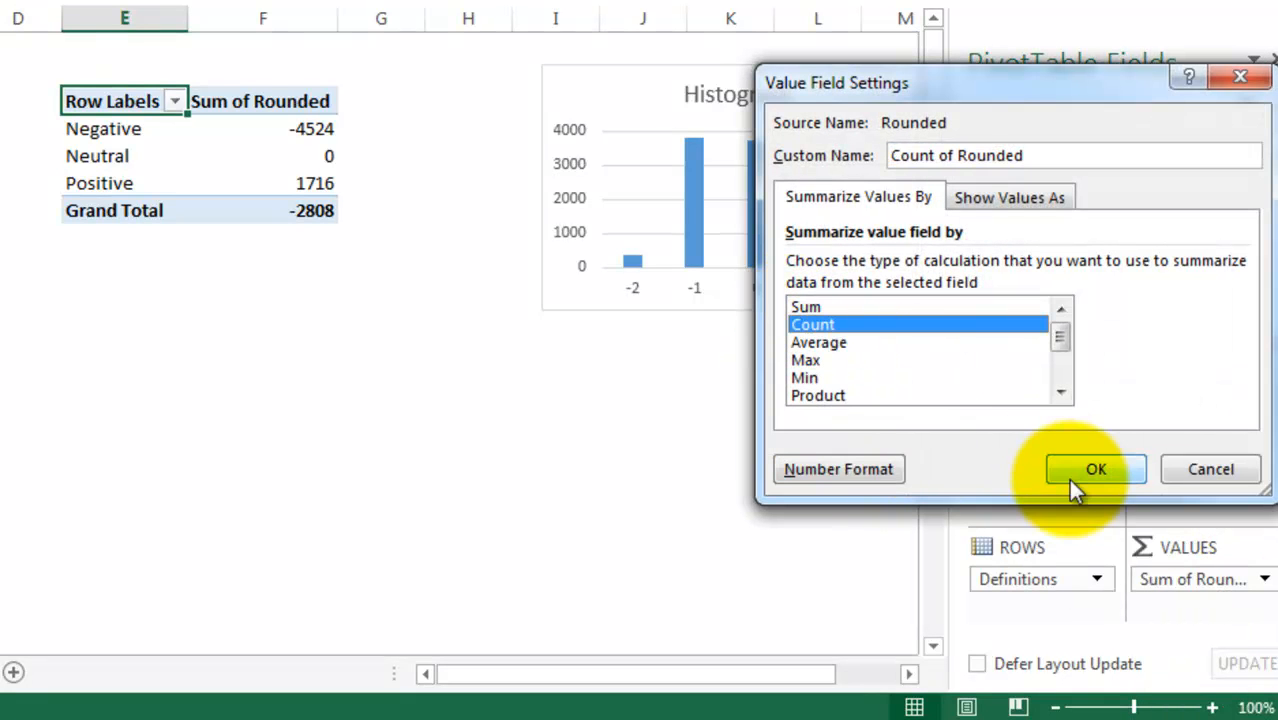
pyautogui.click(1096, 468)
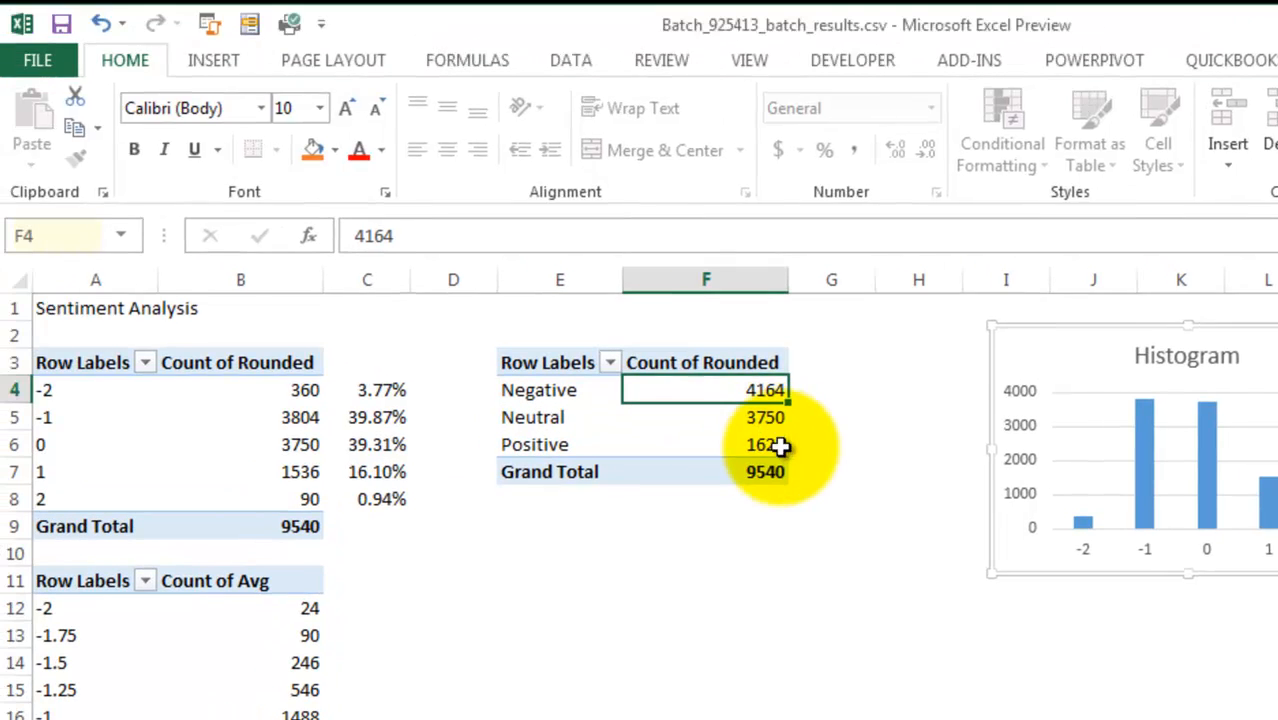
# Insert a 2-D pie chart of the sentiment counts styled with 44%, 39% and 17% labels.
pyautogui.click(214, 60)
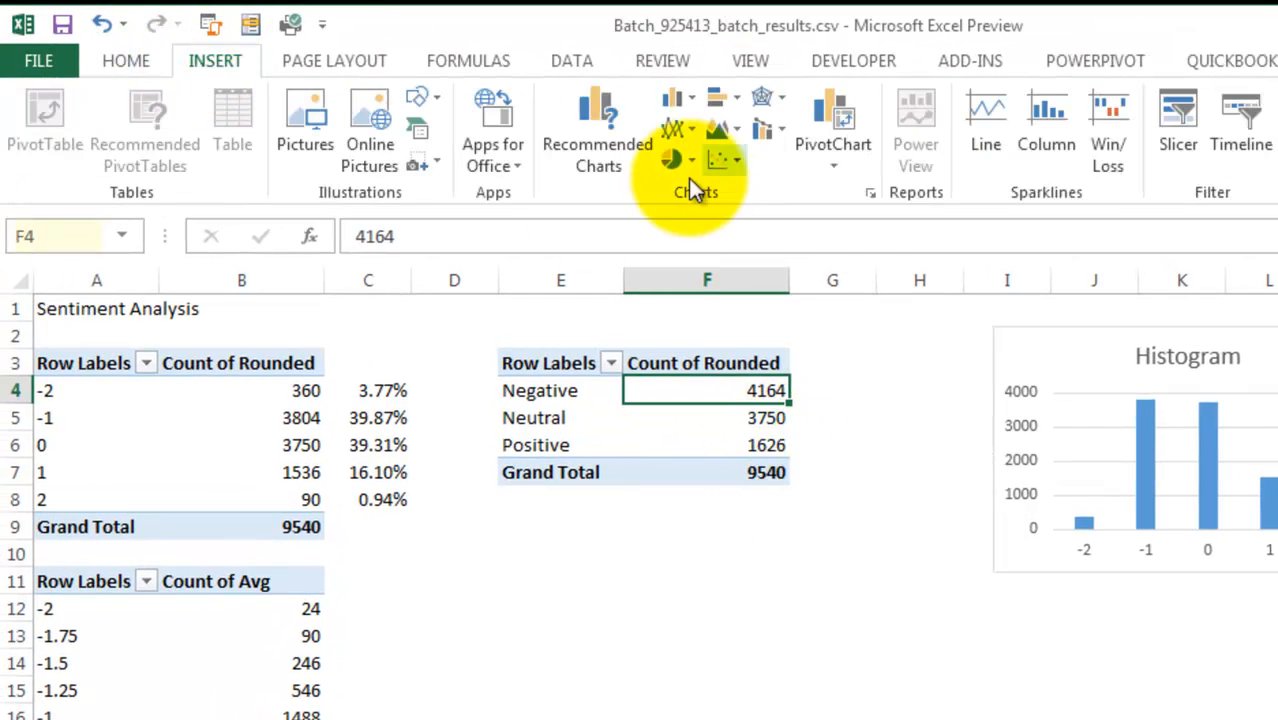
pyautogui.click(672, 158)
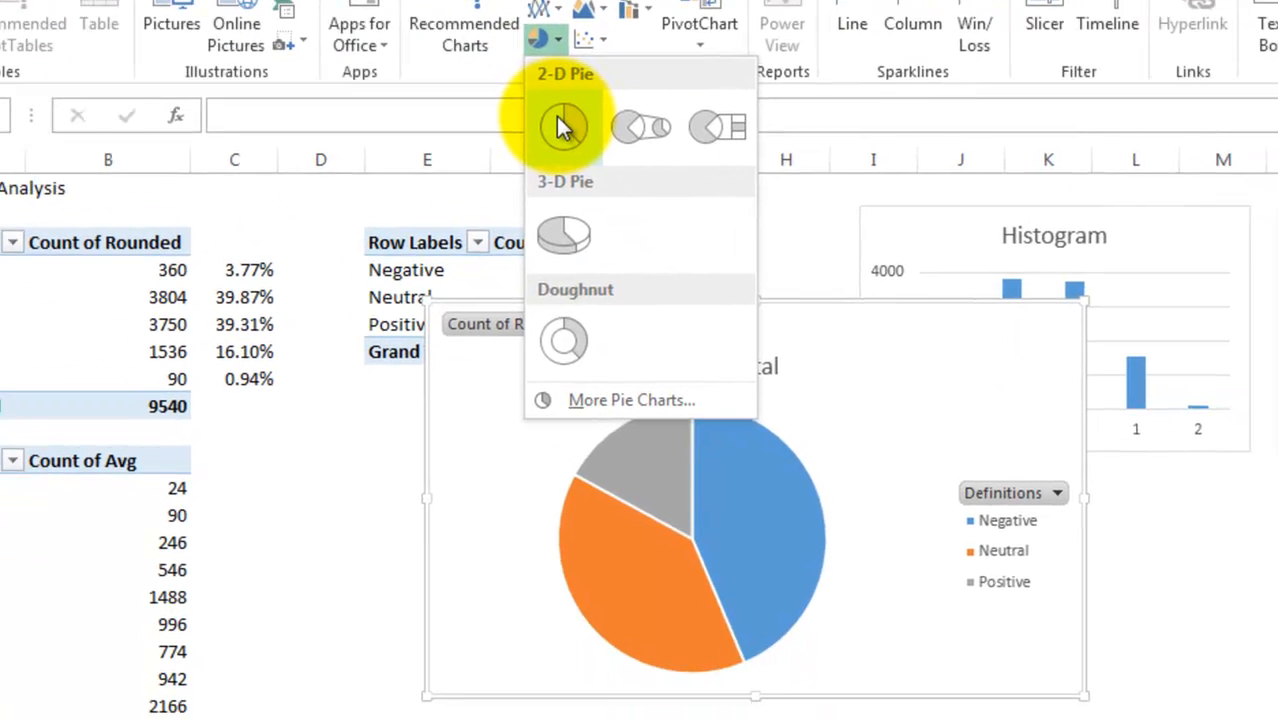
pyautogui.click(564, 128)
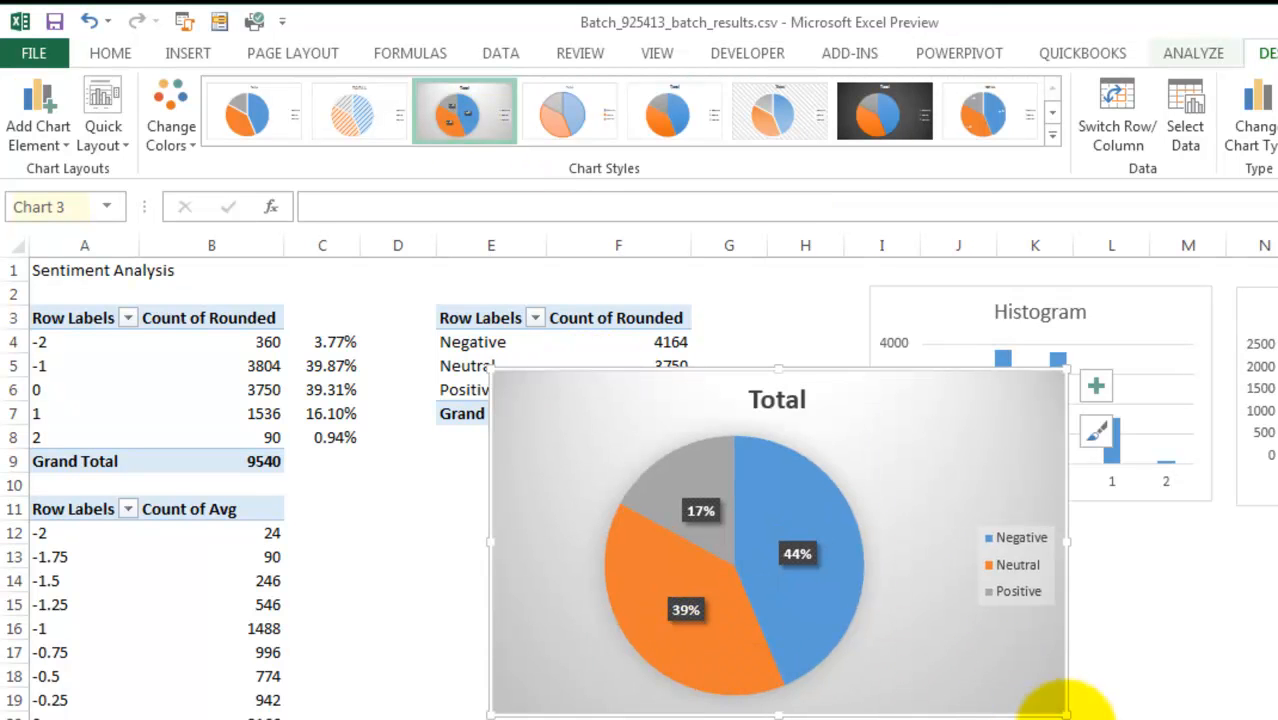
pyautogui.scroll(-3)
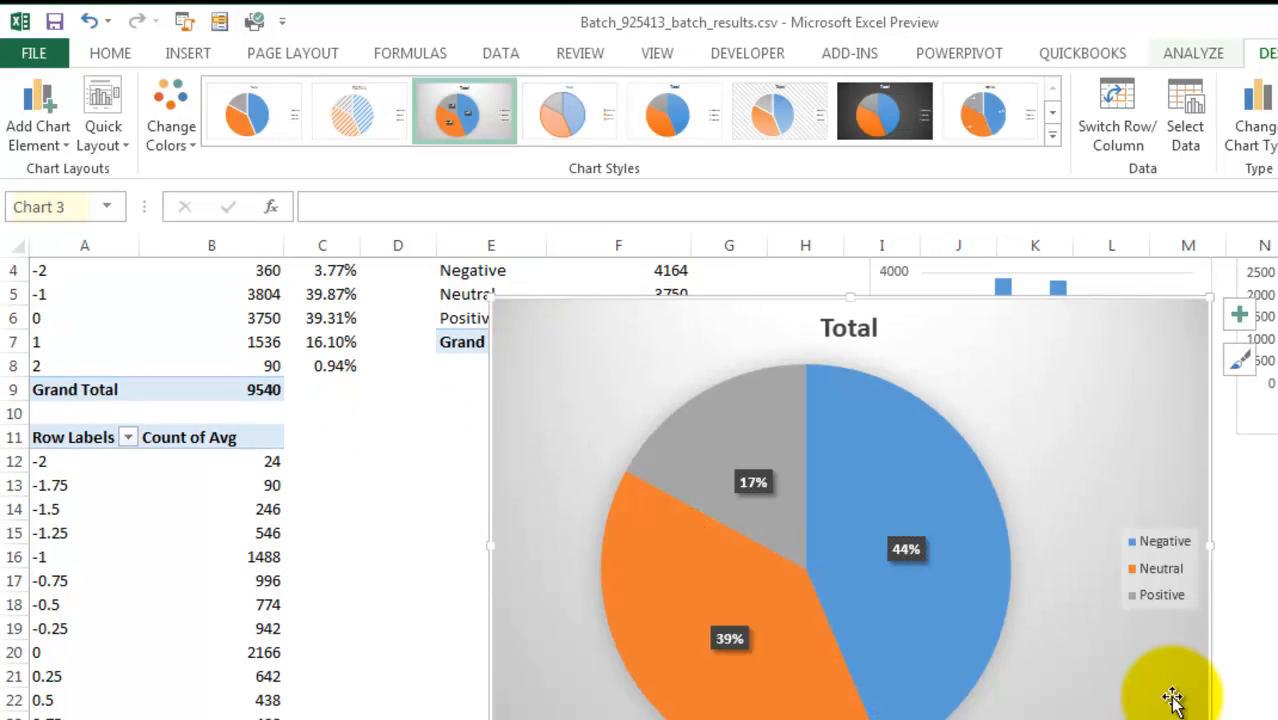